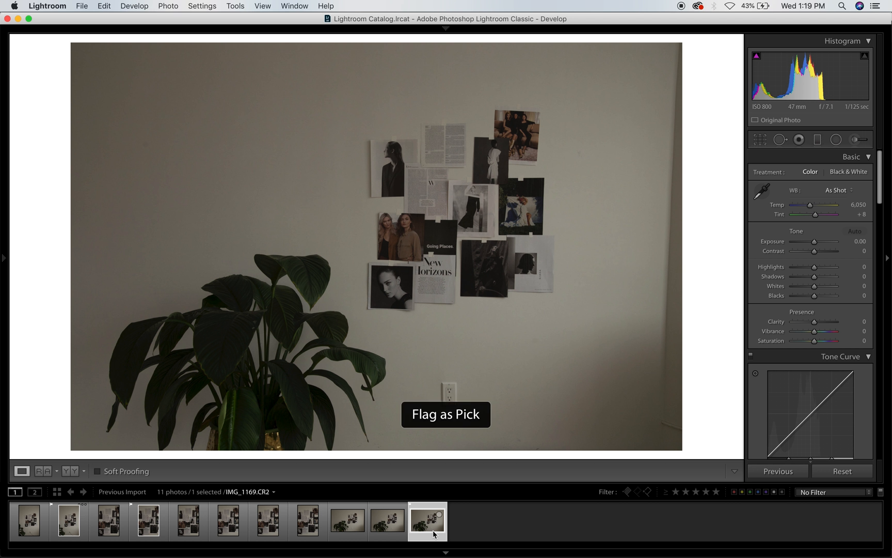
{"action": "mouse_move", "coordinate": [628, 494]}
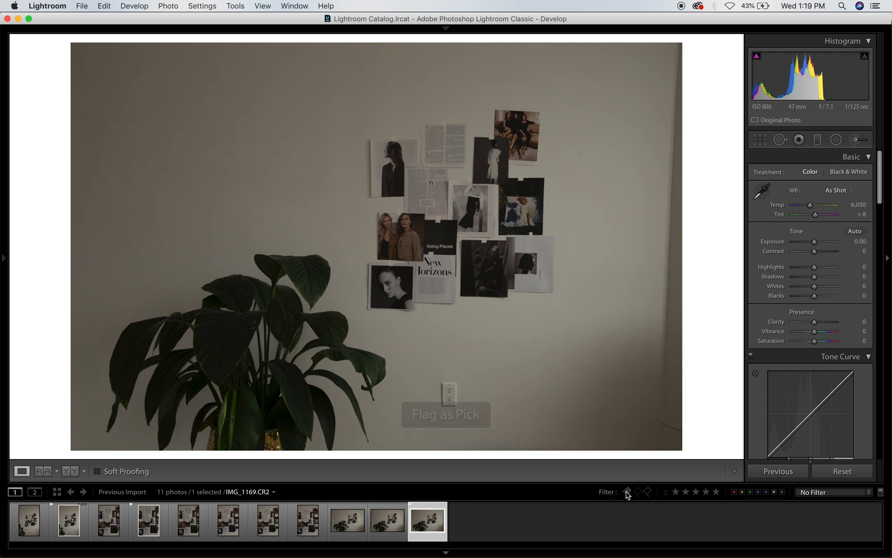
Step: Flag IMG_1169 as a pick and filter the filmstrip to show only the three picks
{"action": "left_click", "coordinate": [628, 491]}
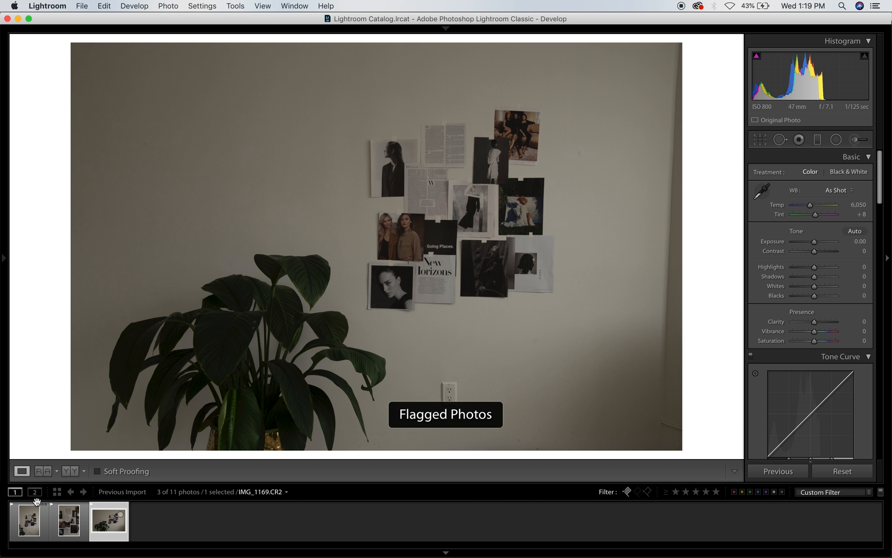
{"action": "left_click", "coordinate": [69, 521]}
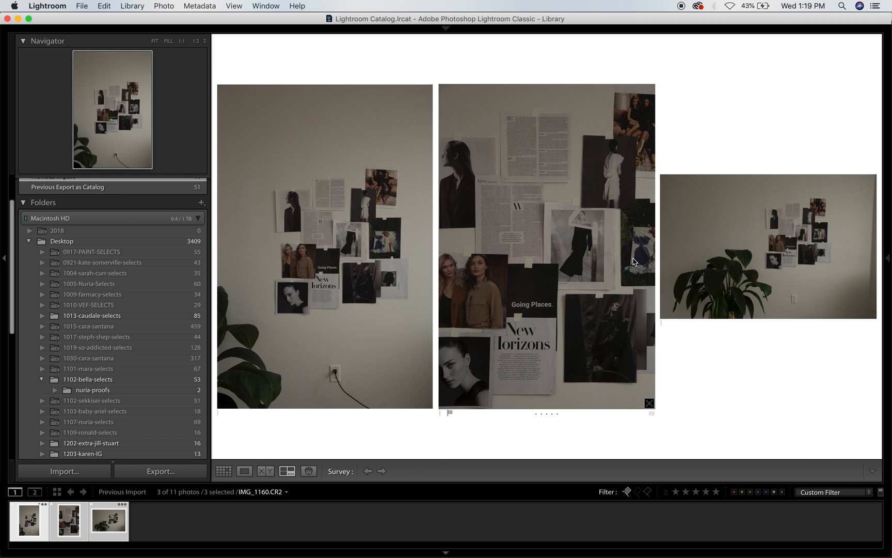
{"action": "mouse_move", "coordinate": [253, 186]}
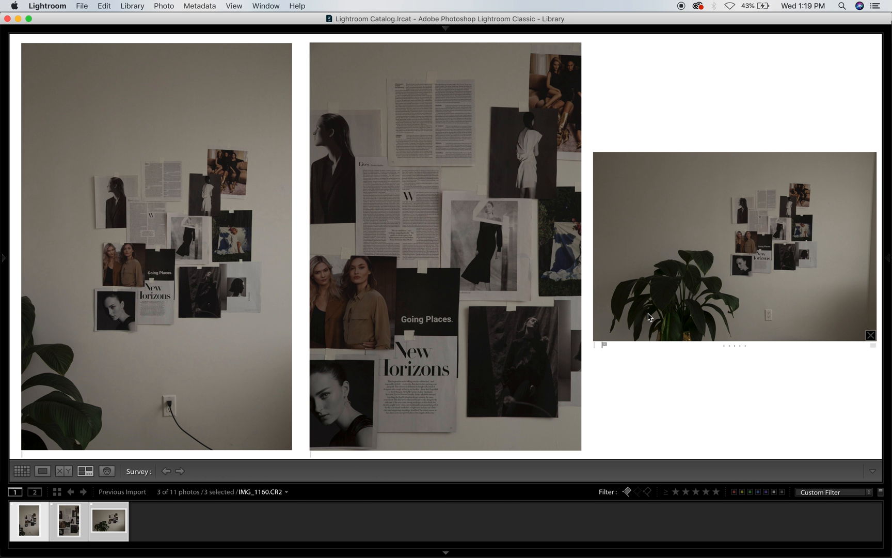
{"action": "mouse_move", "coordinate": [863, 117]}
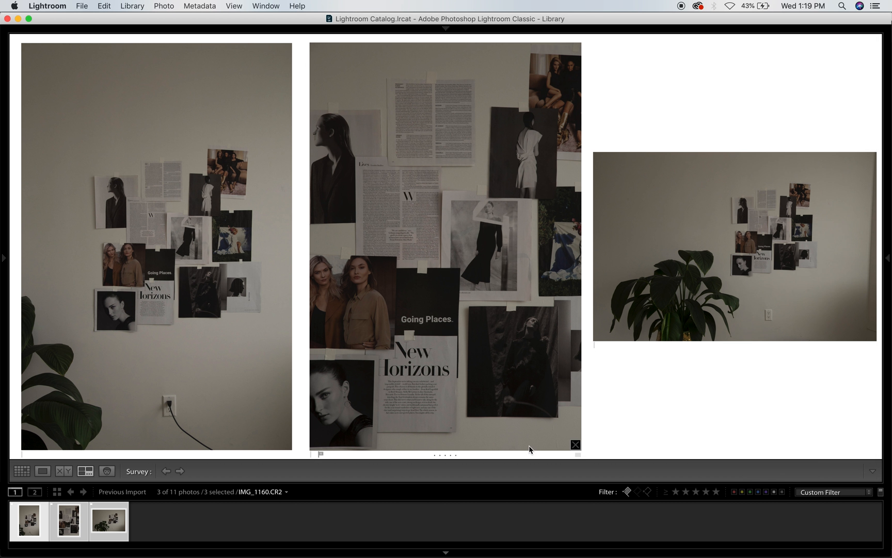
{"action": "mouse_move", "coordinate": [683, 335]}
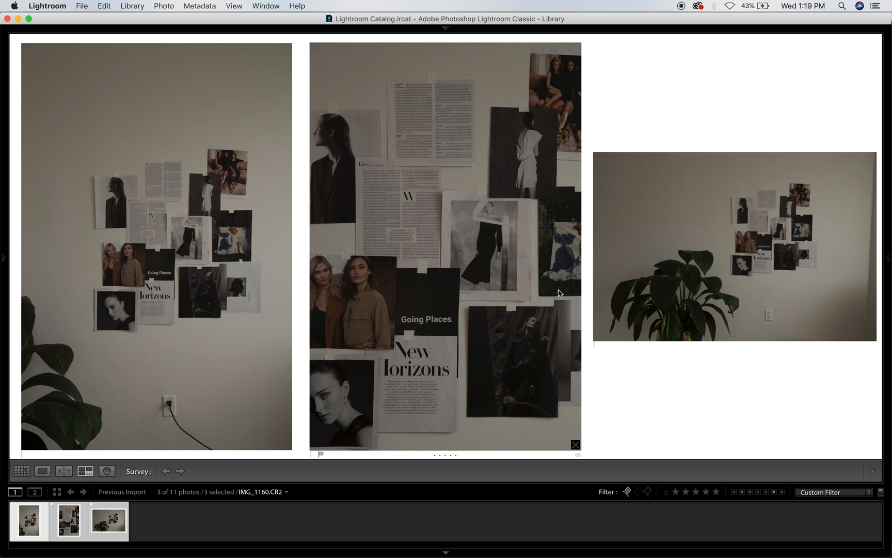
{"action": "mouse_move", "coordinate": [529, 291]}
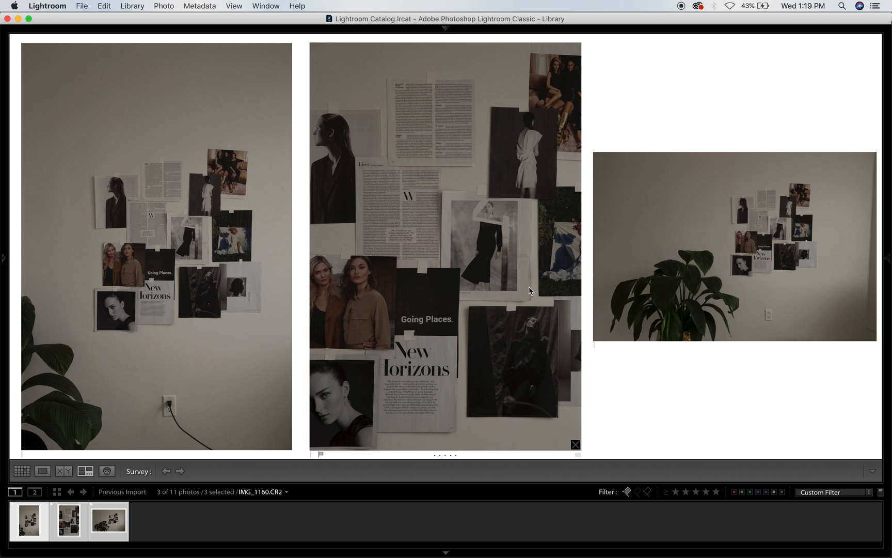
{"action": "mouse_move", "coordinate": [430, 337]}
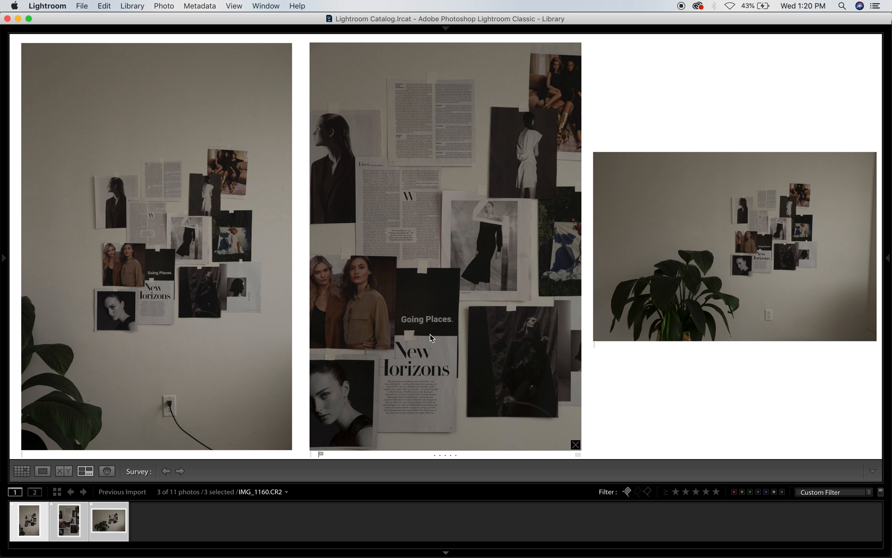
{"action": "mouse_move", "coordinate": [760, 247]}
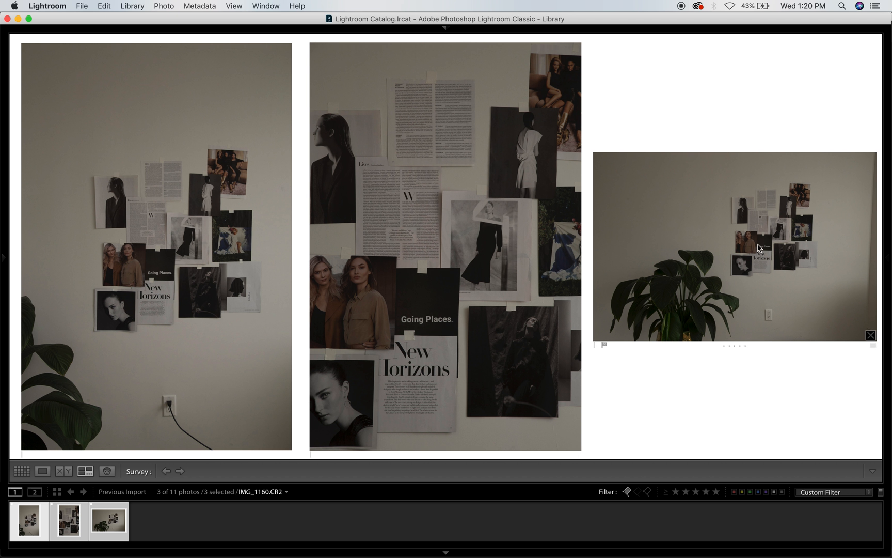
{"action": "mouse_move", "coordinate": [682, 246]}
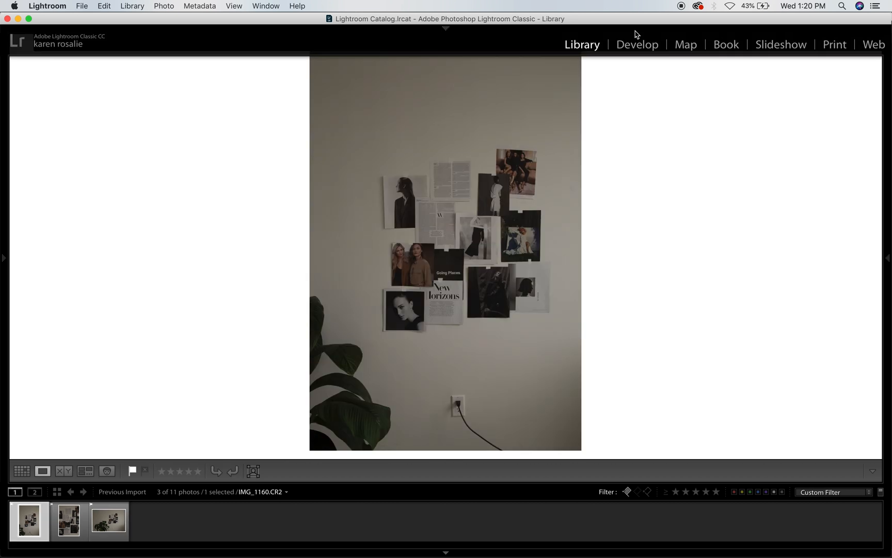
Step: Open the vertical collage photo in Develop and scroll through the User Presets list
{"action": "left_click", "coordinate": [638, 45]}
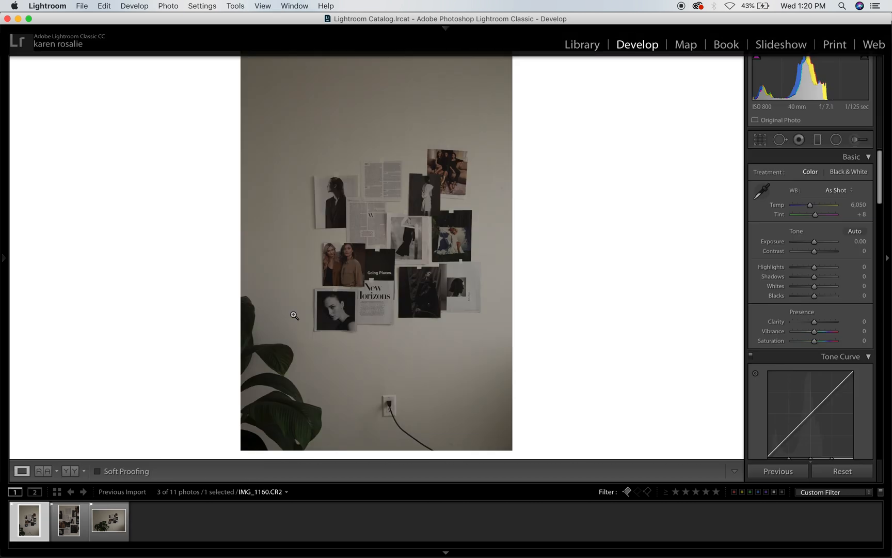
{"action": "left_click", "coordinate": [4, 257]}
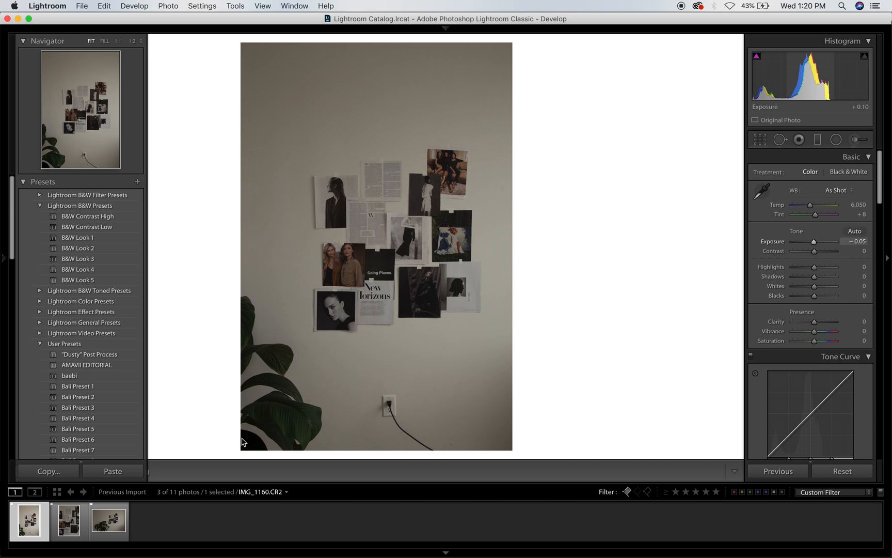
{"action": "scroll", "scroll_direction": "down", "scroll_amount": 3}
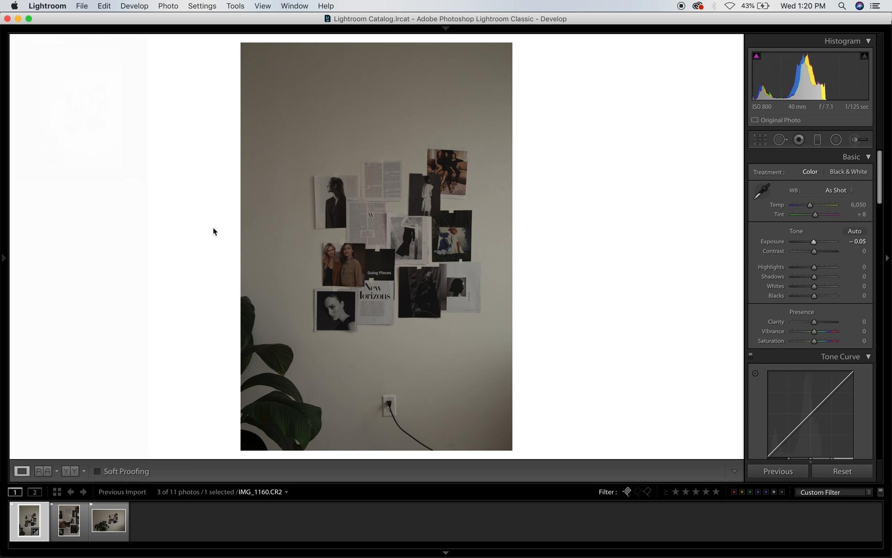
{"action": "left_click", "coordinate": [3, 257]}
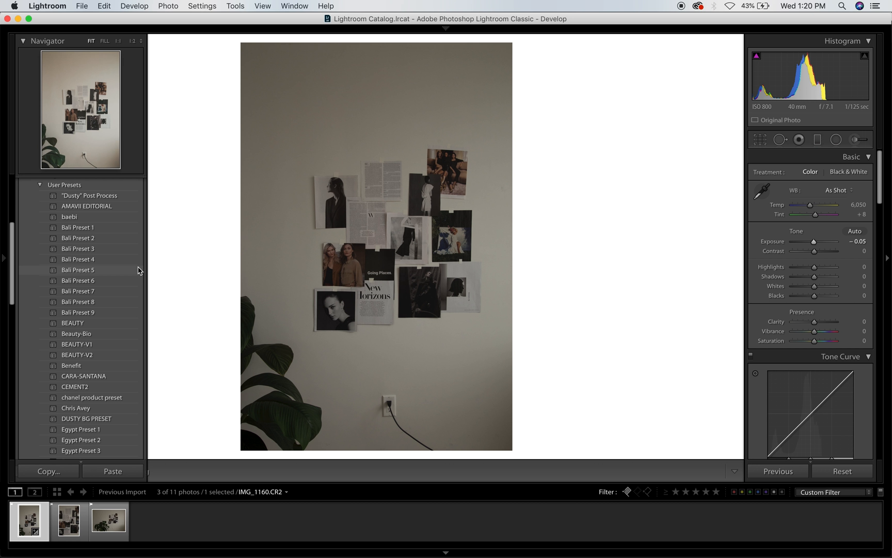
{"action": "scroll", "scroll_direction": "down", "scroll_amount": 3}
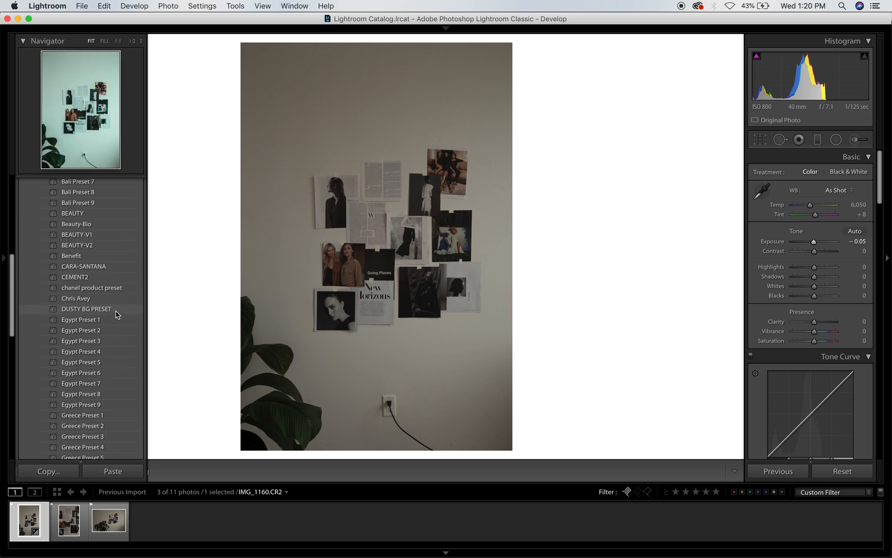
{"action": "scroll", "scroll_direction": "down", "scroll_amount": 3}
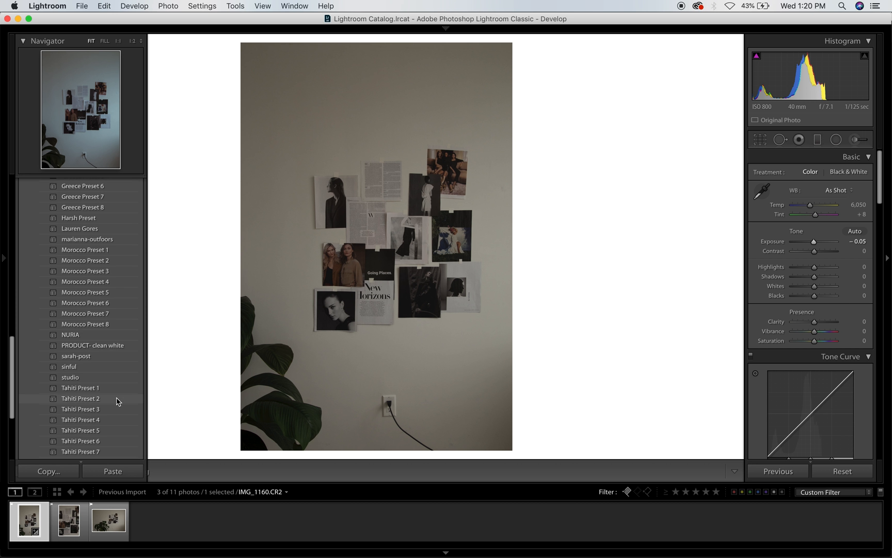
{"action": "scroll", "scroll_direction": "down", "scroll_amount": 3}
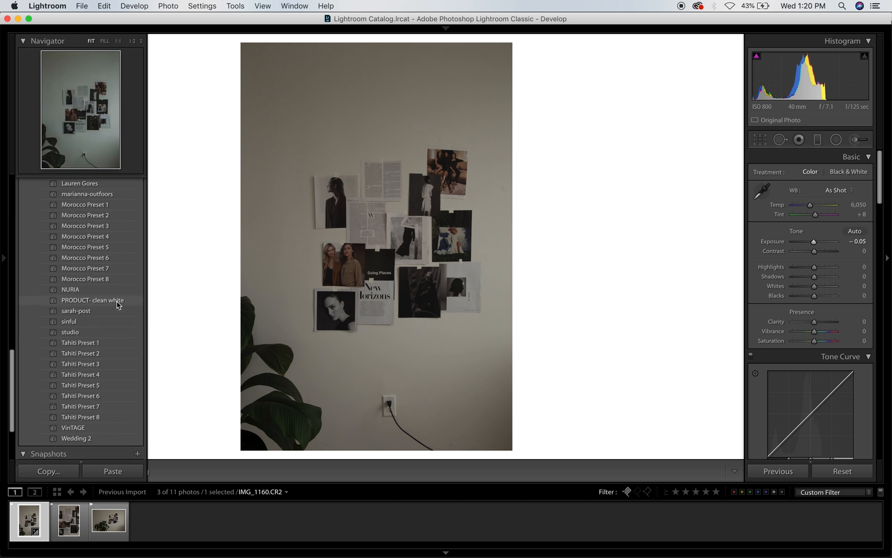
Step: Apply the 'PRODUCT- clean white' preset, hide the left panel, and show shadow clipping
{"action": "left_click", "coordinate": [92, 300]}
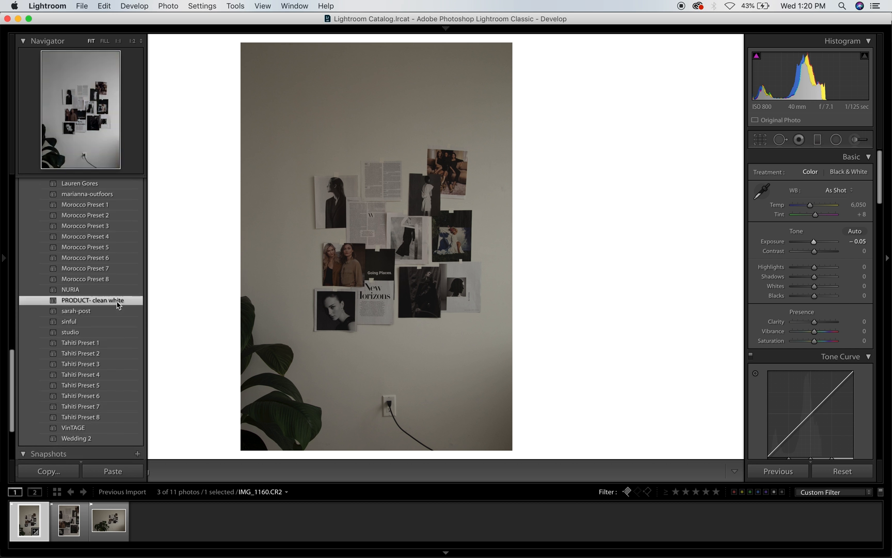
{"action": "left_click", "coordinate": [93, 300]}
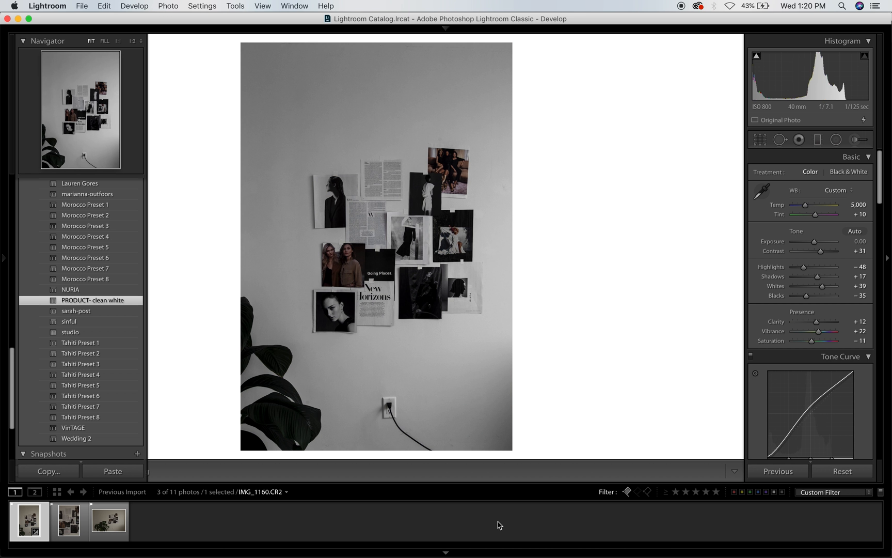
{"action": "left_click", "coordinate": [4, 257]}
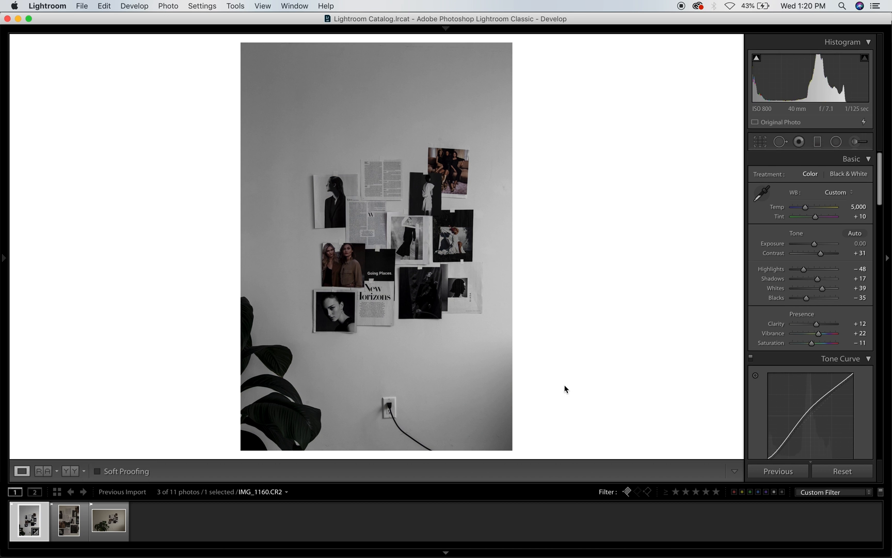
{"action": "mouse_move", "coordinate": [666, 342]}
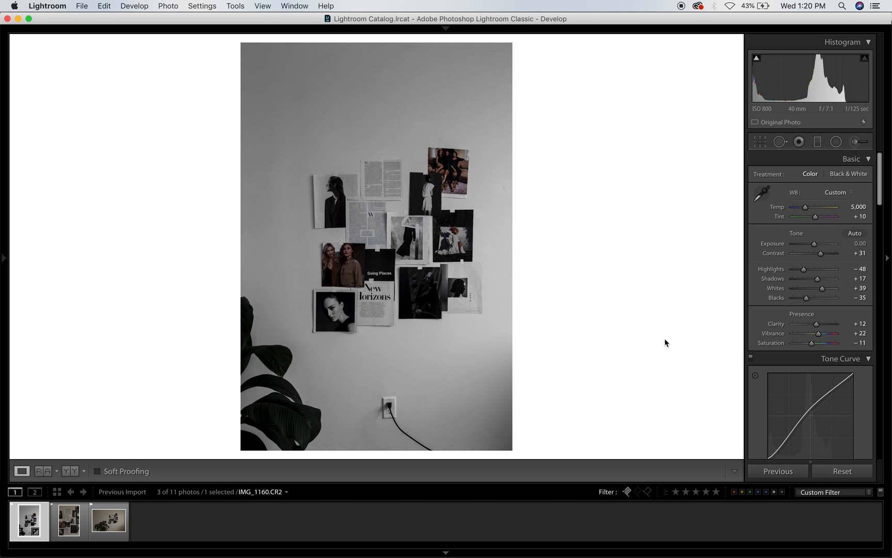
{"action": "mouse_move", "coordinate": [690, 310]}
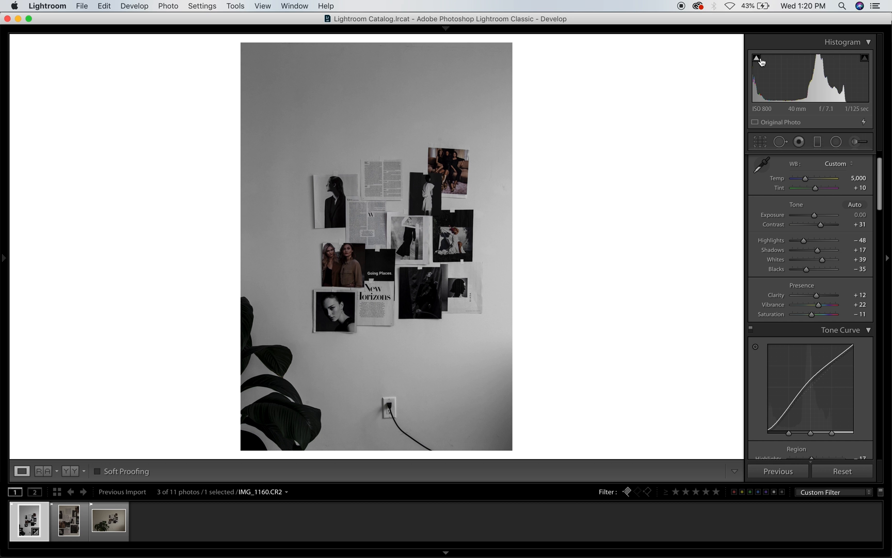
{"action": "left_click", "coordinate": [757, 58]}
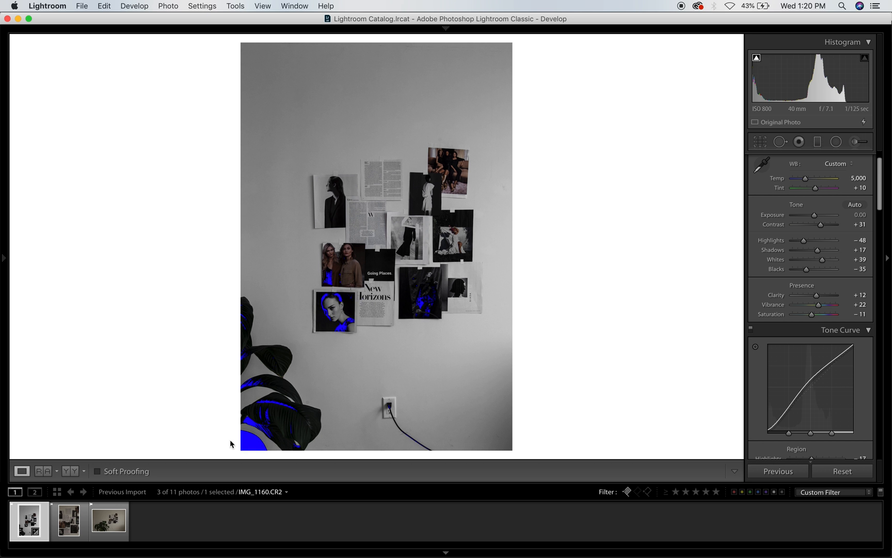
{"action": "mouse_move", "coordinate": [271, 425]}
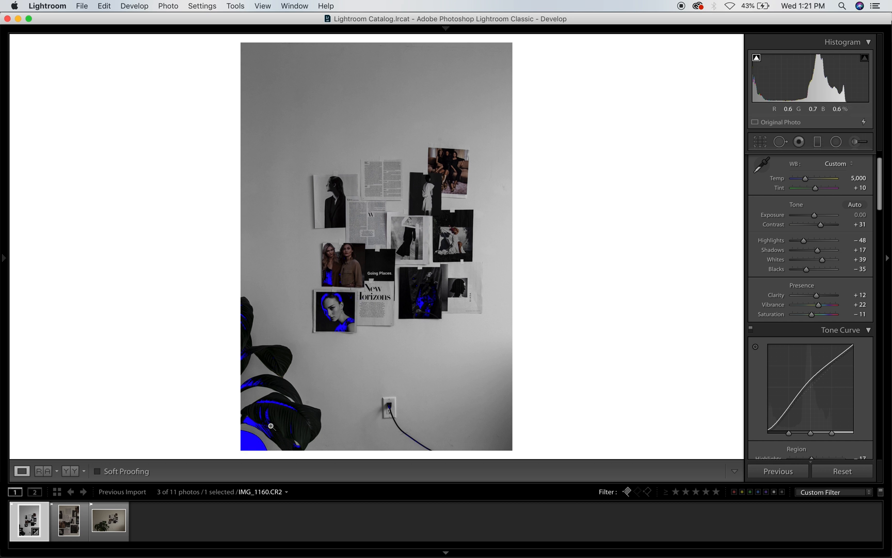
{"action": "mouse_move", "coordinate": [757, 79]}
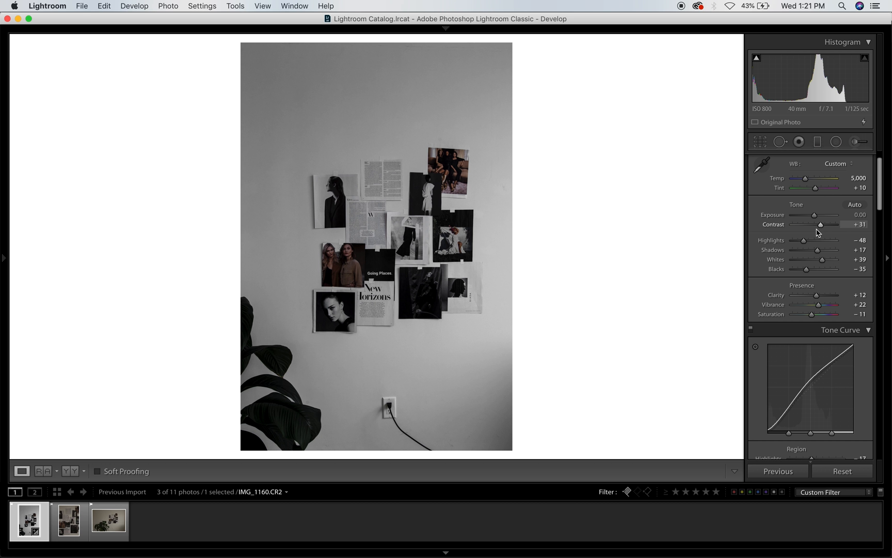
{"action": "mouse_move", "coordinate": [810, 235]}
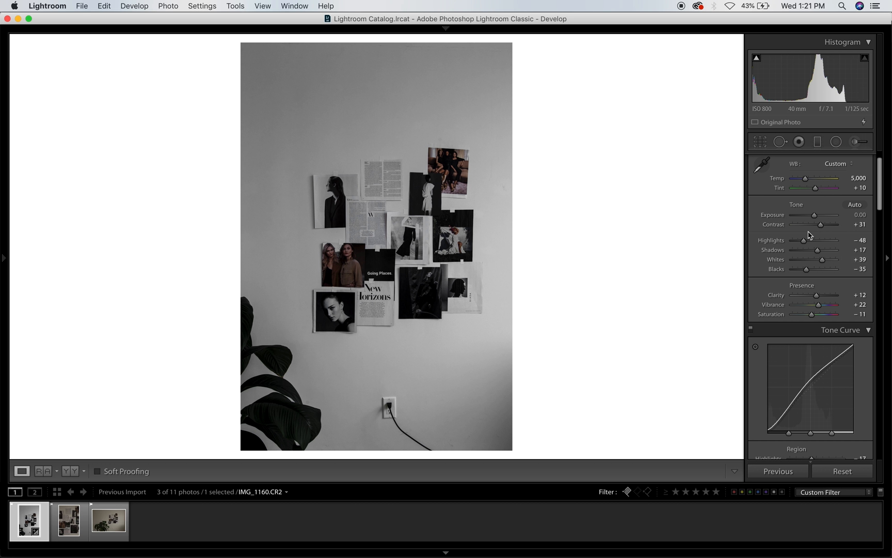
{"action": "mouse_move", "coordinate": [814, 270]}
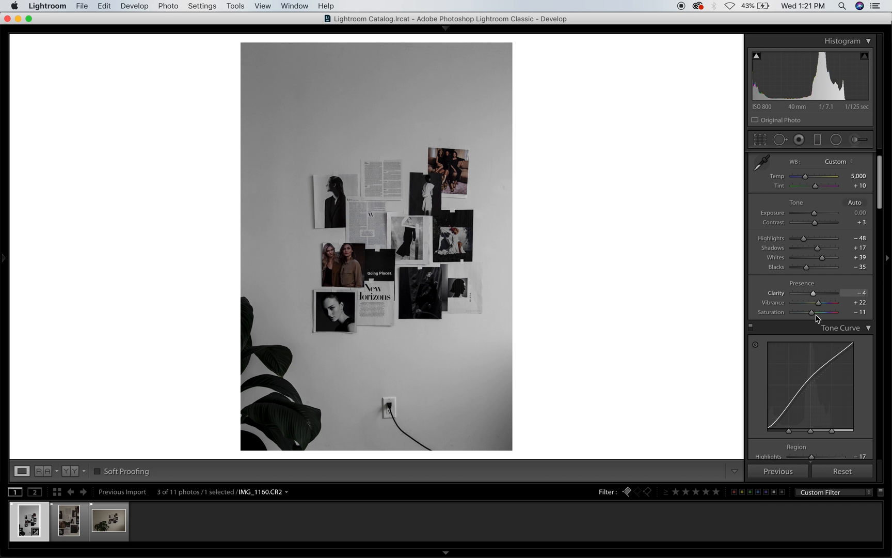
Step: Brighten the collage photo: exposure +0.55, contrast +3, clarity −5
{"action": "scroll", "scroll_direction": "down", "scroll_amount": 3}
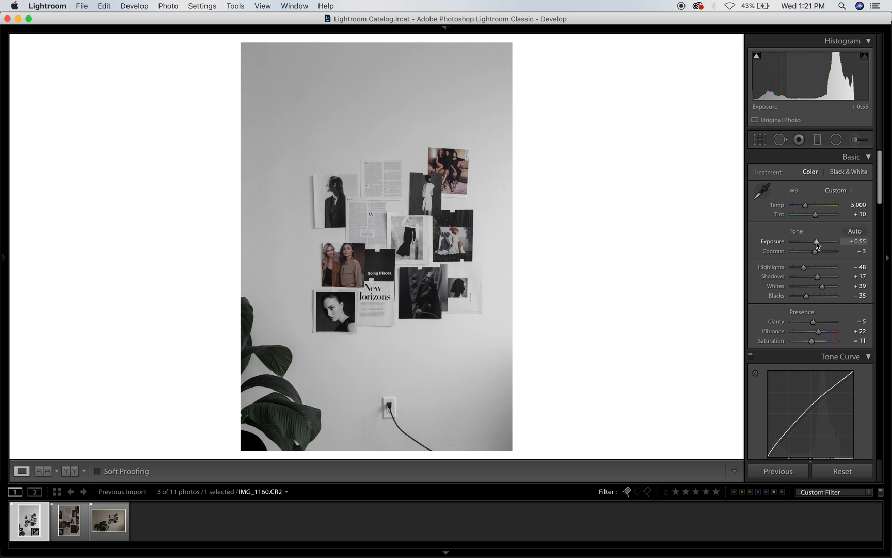
{"action": "scroll", "scroll_direction": "down", "scroll_amount": 3}
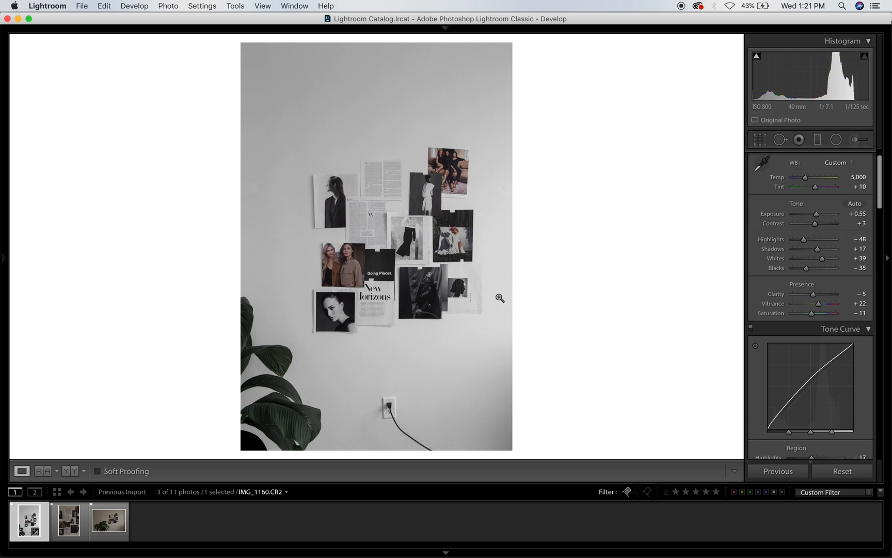
{"action": "mouse_move", "coordinate": [275, 366]}
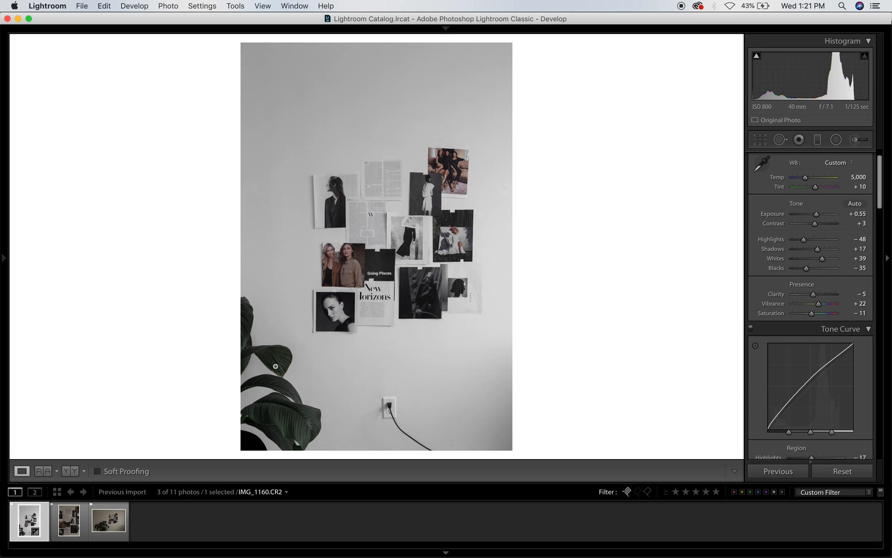
{"action": "mouse_move", "coordinate": [436, 292]}
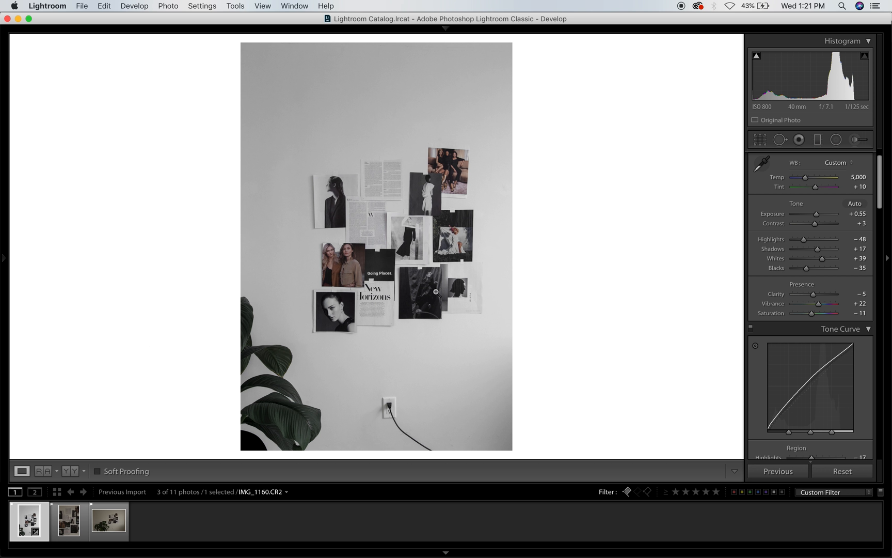
Step: Enable lens profile corrections, toggling off and on to compare, with distortion and vignetting at 100
{"action": "left_click", "coordinate": [107, 520]}
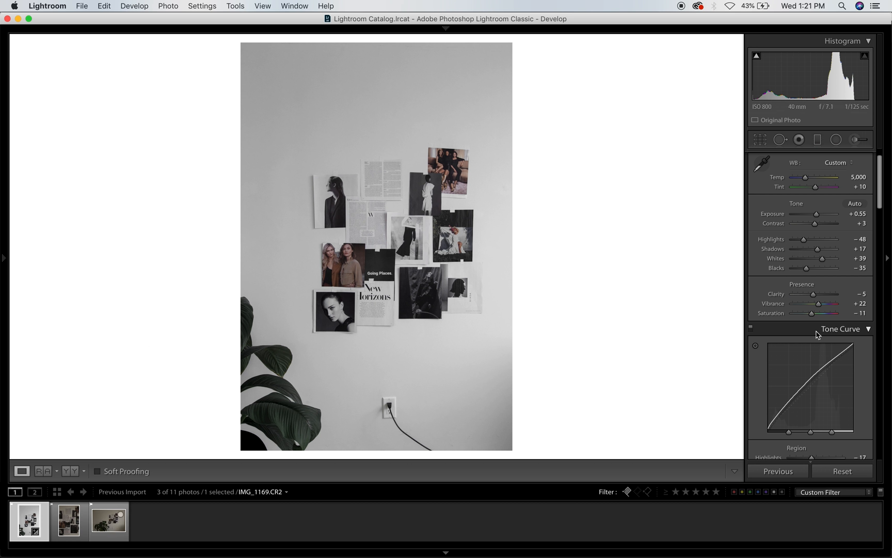
{"action": "scroll", "scroll_direction": "down", "scroll_amount": 3}
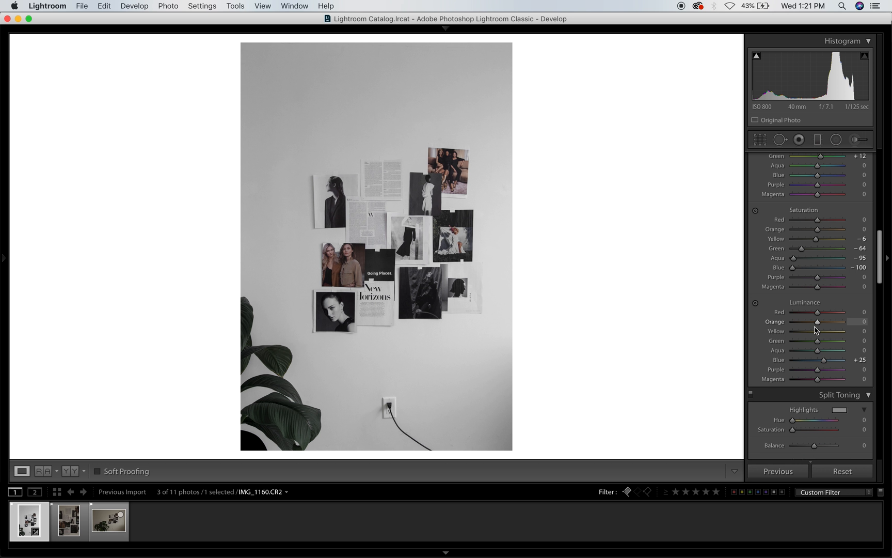
{"action": "scroll", "scroll_direction": "down", "scroll_amount": 3}
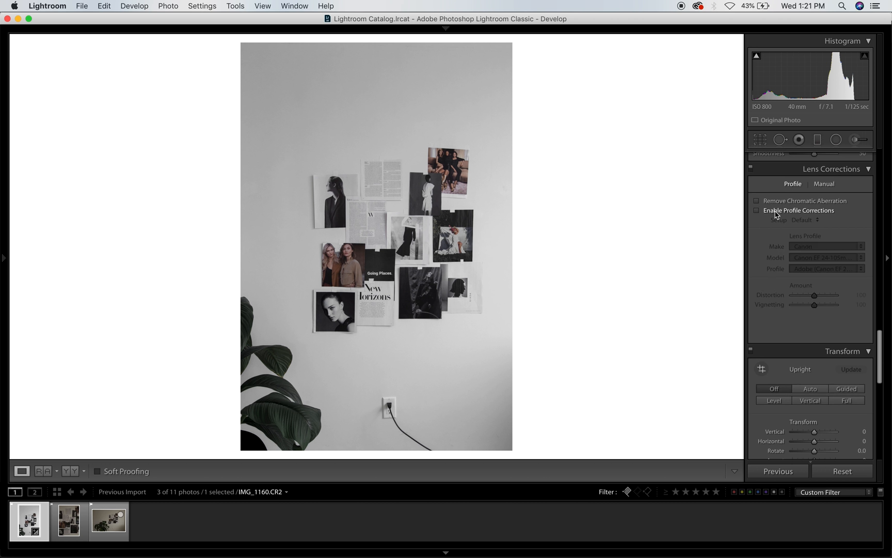
{"action": "left_click", "coordinate": [757, 212]}
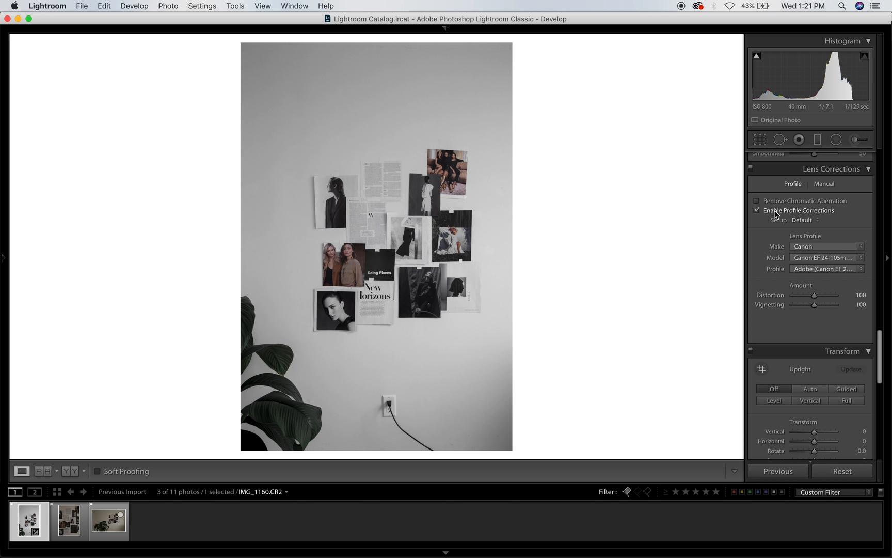
{"action": "left_click", "coordinate": [757, 211]}
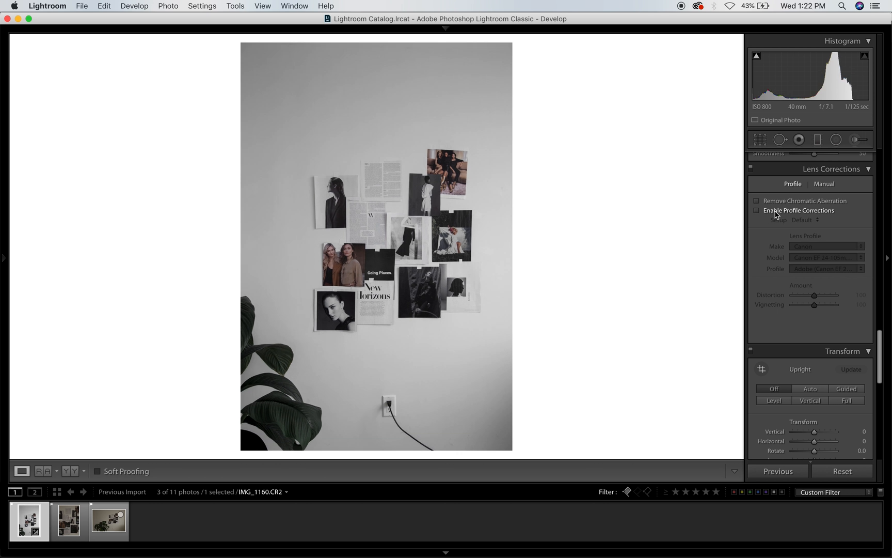
{"action": "left_click", "coordinate": [757, 211]}
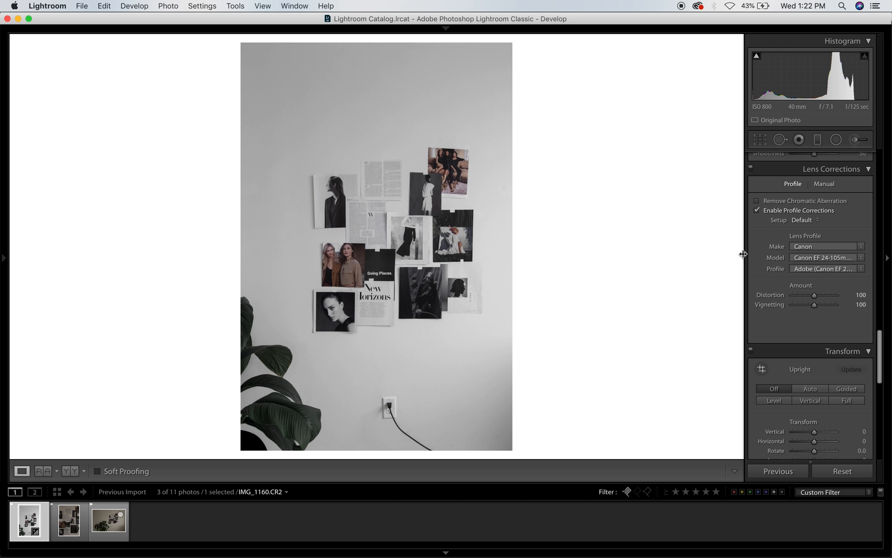
{"action": "scroll", "scroll_direction": "down", "scroll_amount": 3}
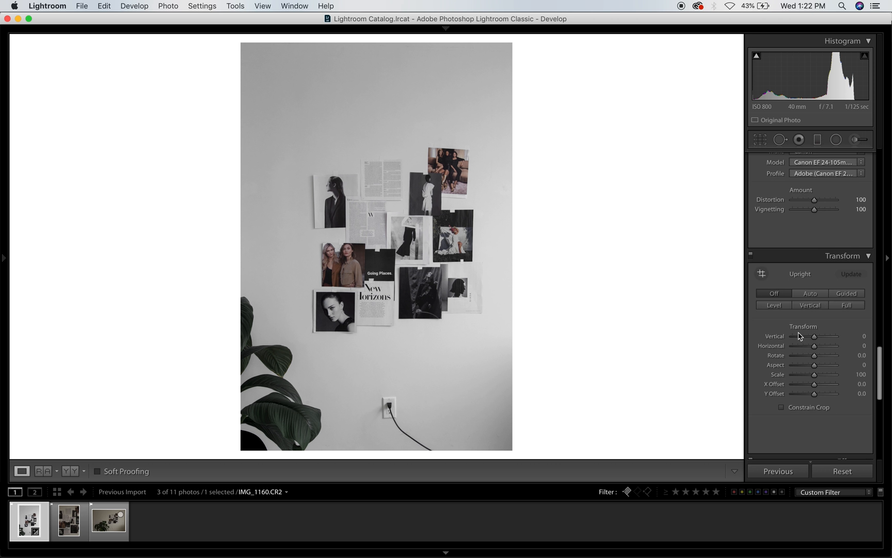
{"action": "scroll", "scroll_direction": "down", "scroll_amount": 3}
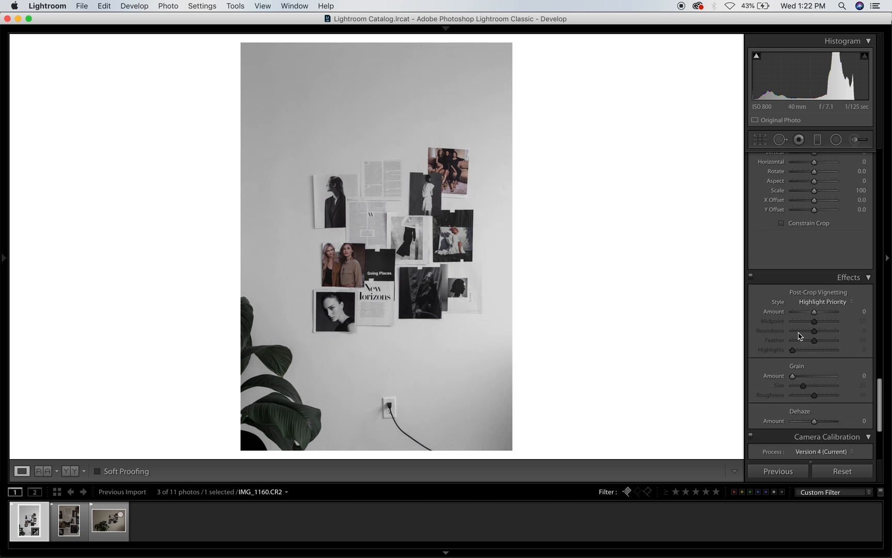
{"action": "scroll", "scroll_direction": "down", "scroll_amount": 3}
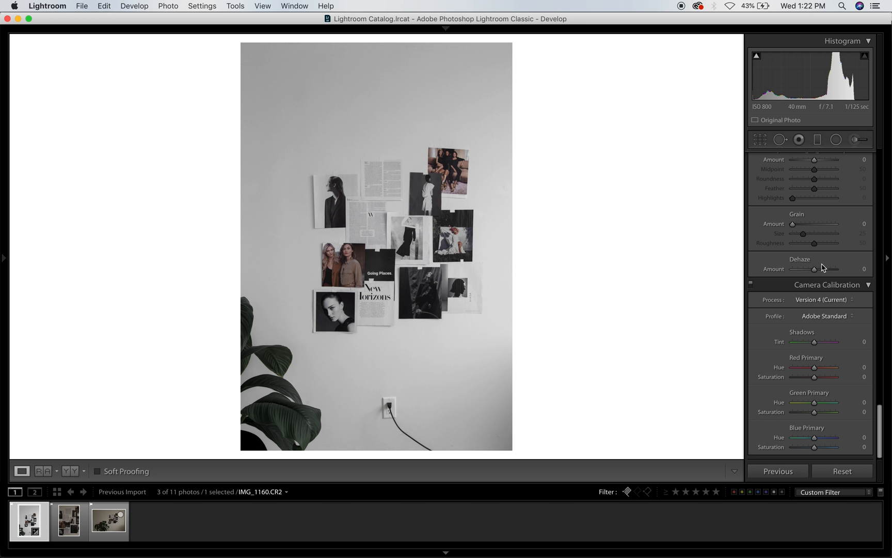
{"action": "scroll", "scroll_direction": "up", "scroll_amount": 3}
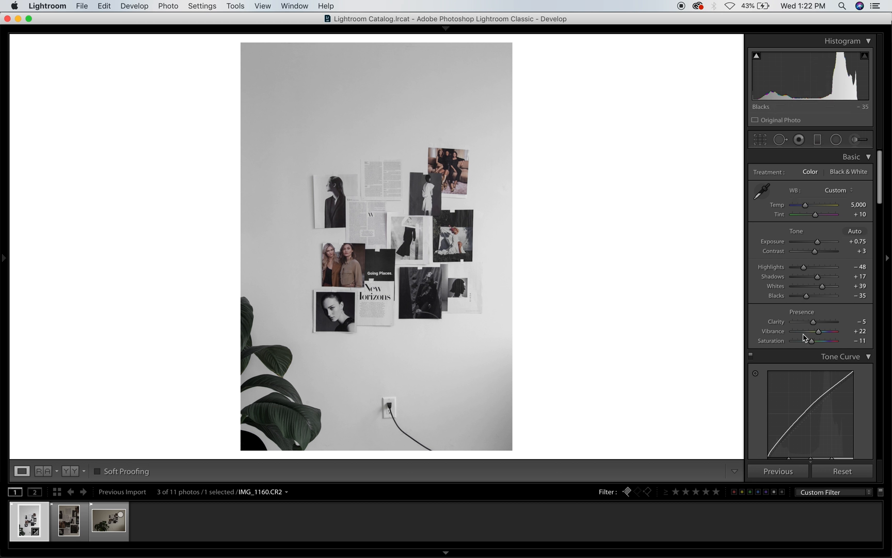
{"action": "mouse_move", "coordinate": [272, 421]}
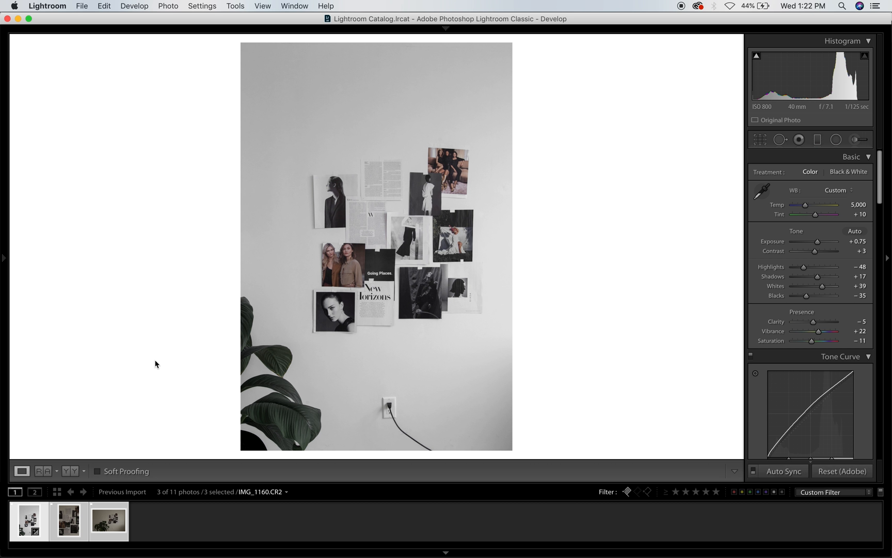
Step: Synchronize the current photo's settings across all three picked photos
{"action": "left_click", "coordinate": [784, 470]}
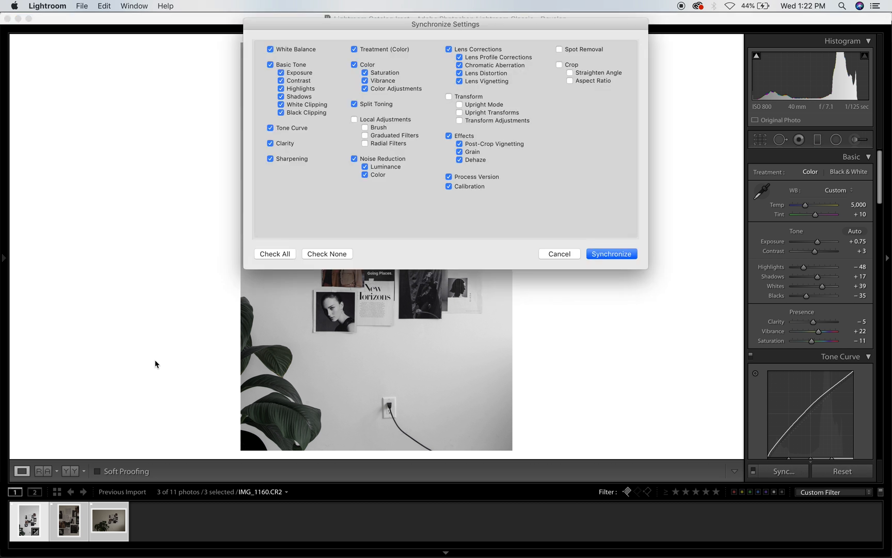
{"action": "left_click", "coordinate": [611, 254]}
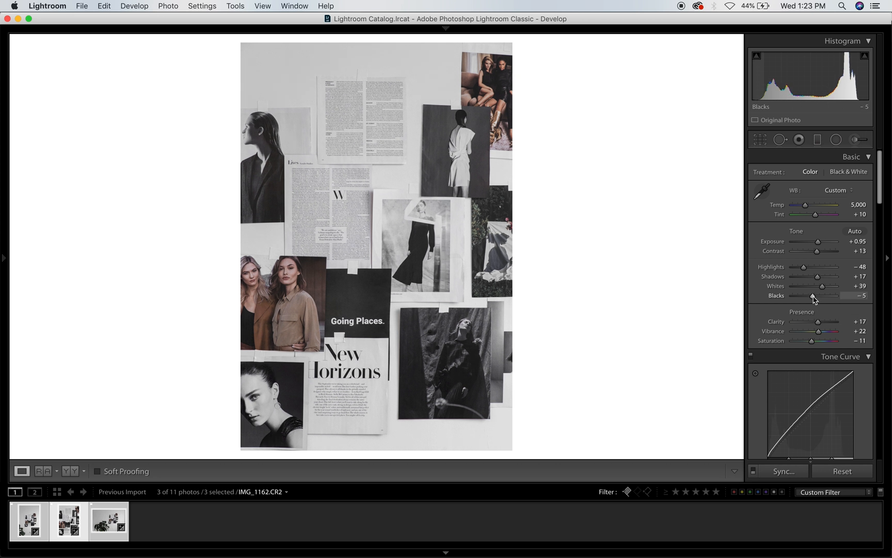
{"action": "mouse_move", "coordinate": [811, 224]}
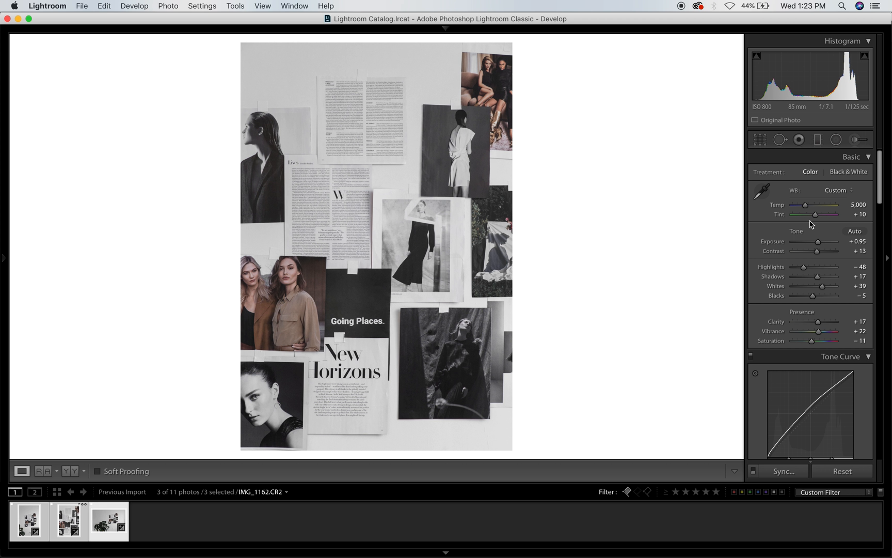
Step: Select IMG_1169, auto-straighten it to −1.38° with Crop Overlay, and commit the crop
{"action": "left_click", "coordinate": [68, 521]}
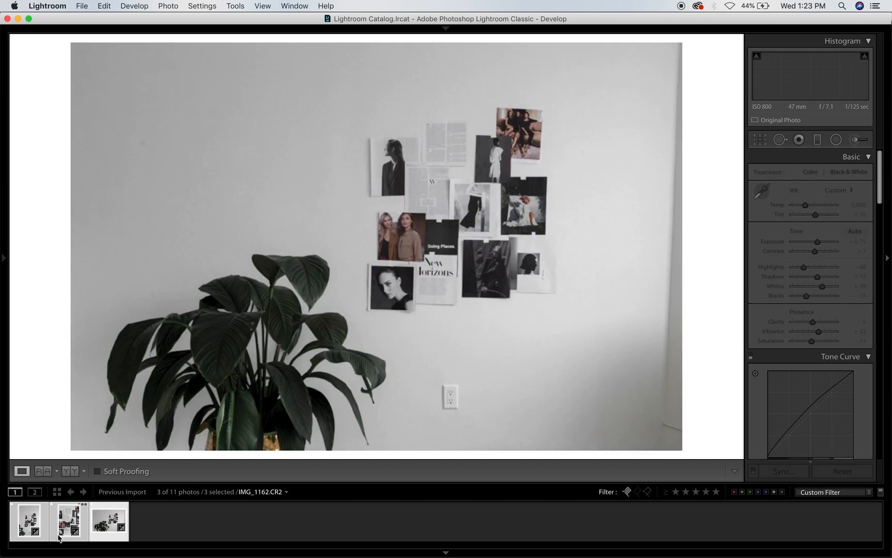
{"action": "left_click", "coordinate": [108, 522]}
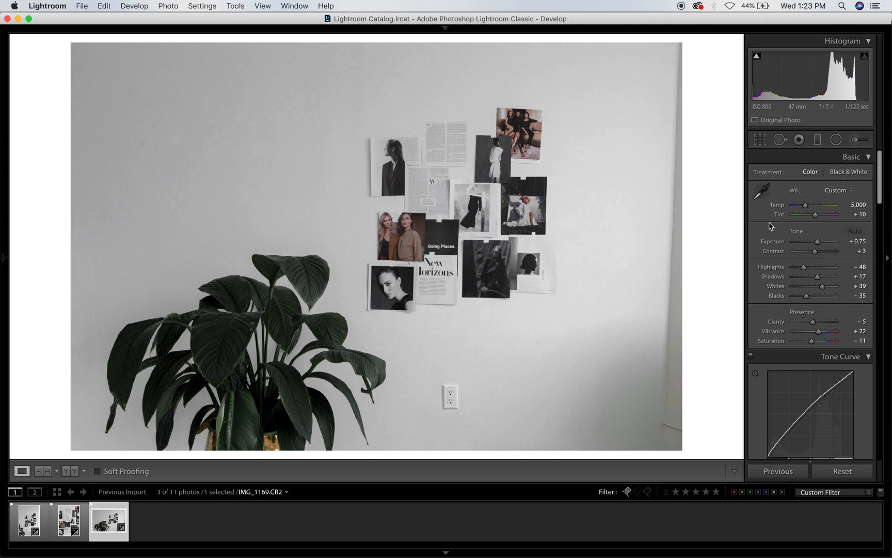
{"action": "mouse_move", "coordinate": [760, 147]}
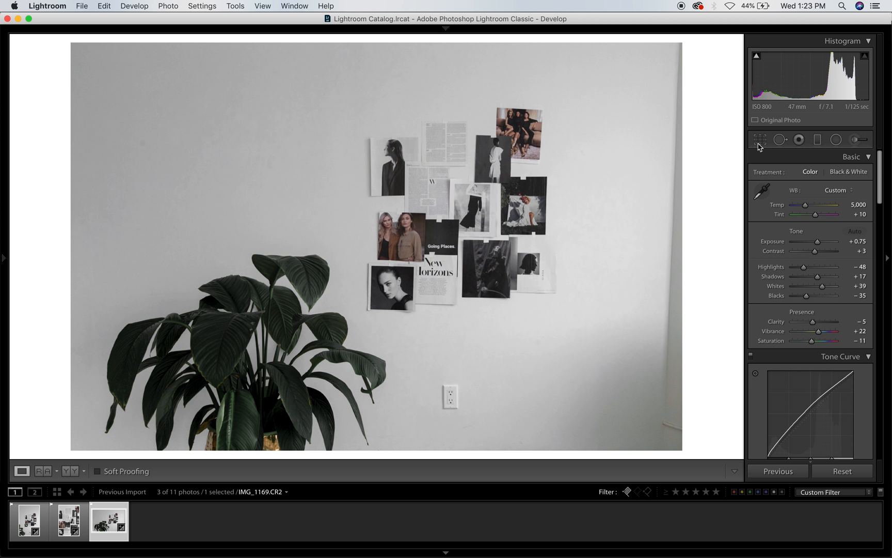
{"action": "mouse_move", "coordinate": [659, 55]}
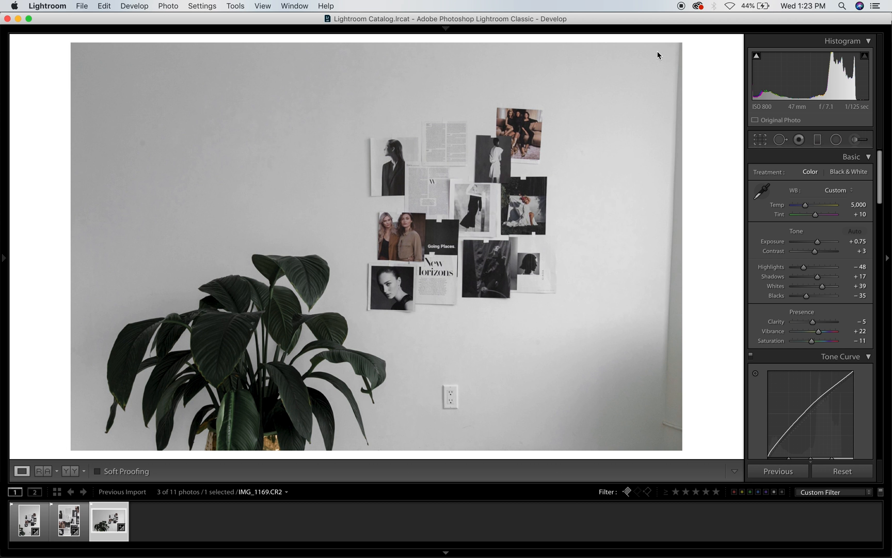
{"action": "mouse_move", "coordinate": [676, 237]}
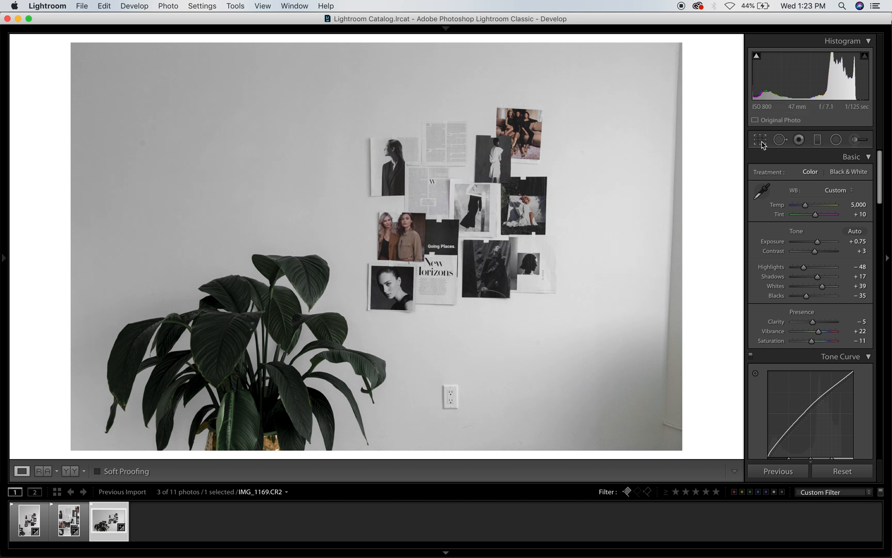
{"action": "left_click", "coordinate": [759, 139]}
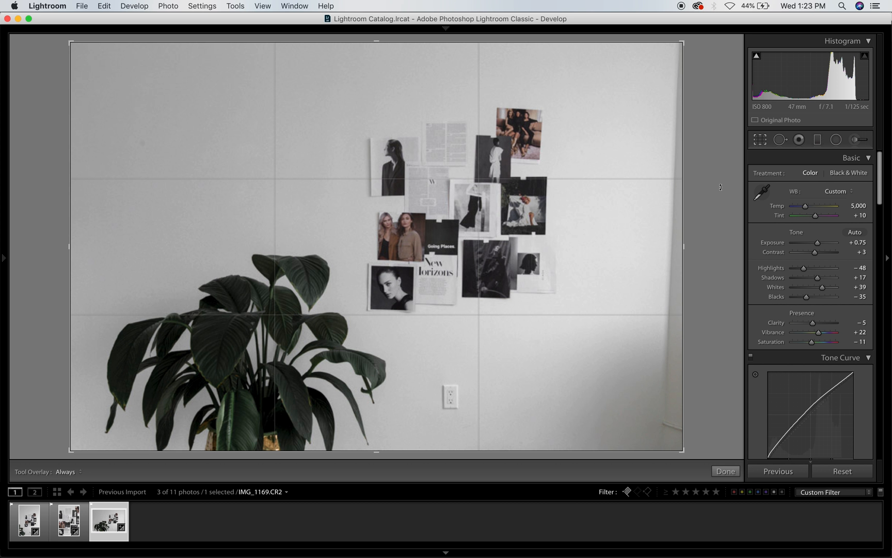
{"action": "left_click", "coordinate": [759, 139]}
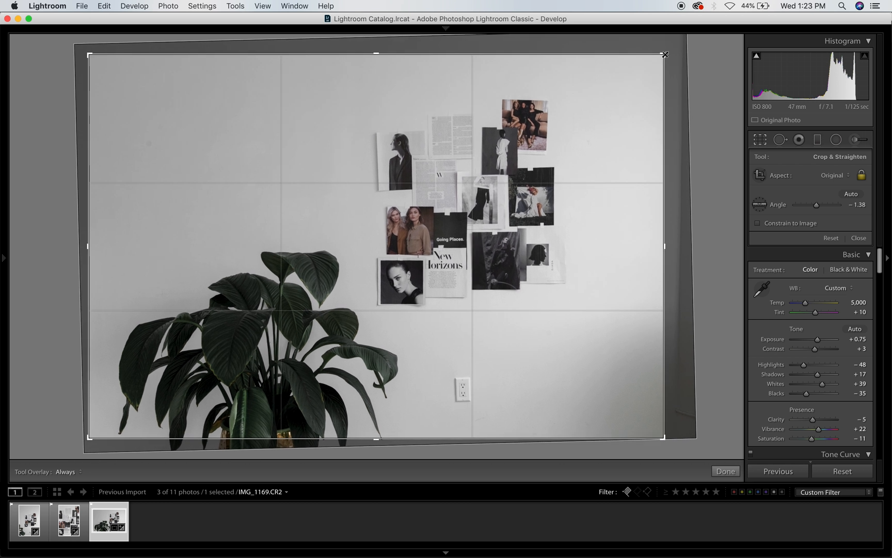
{"action": "left_click", "coordinate": [725, 471]}
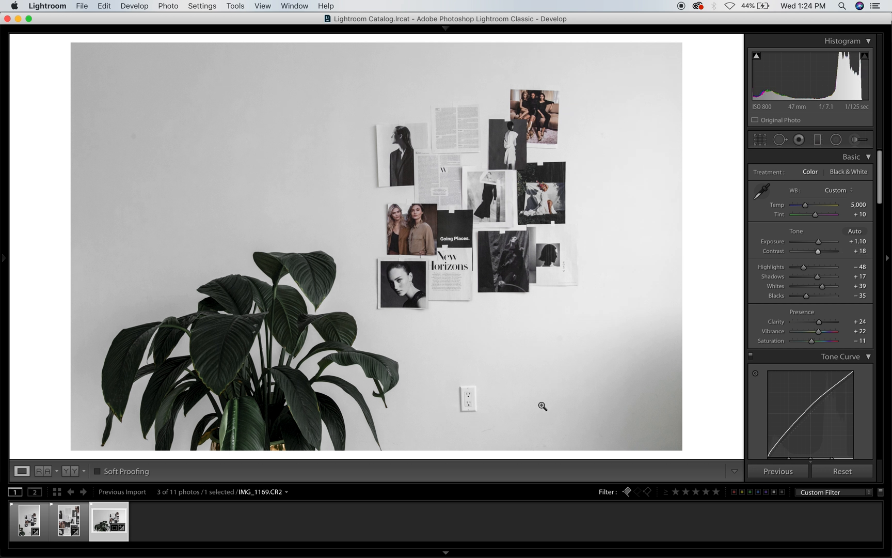
Step: Heal the wall spot near the outlet in the plant photo, then select IMG_1160
{"action": "left_click", "coordinate": [798, 139]}
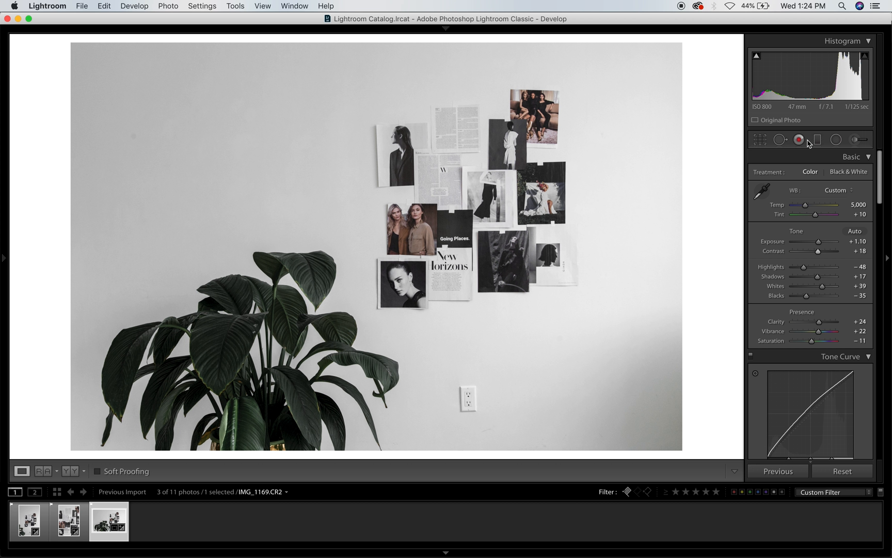
{"action": "left_click", "coordinate": [780, 139]}
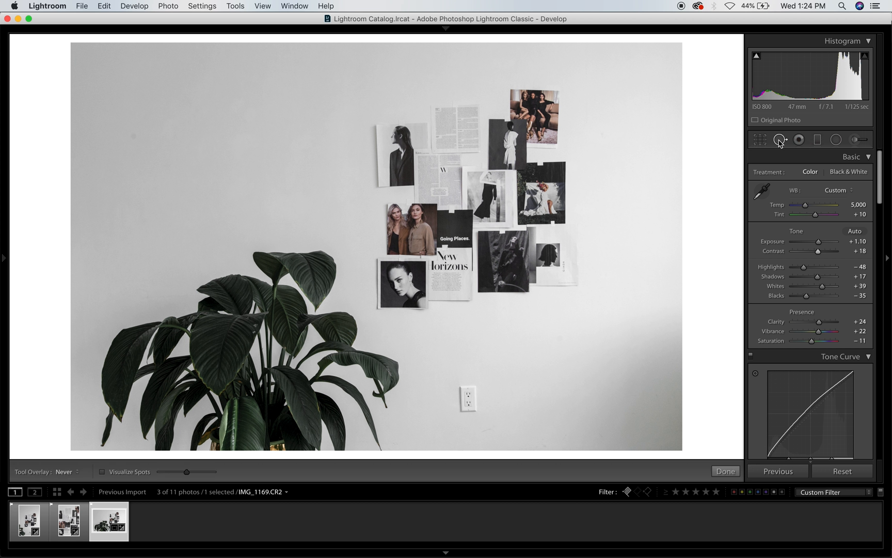
{"action": "left_click", "coordinate": [780, 140]}
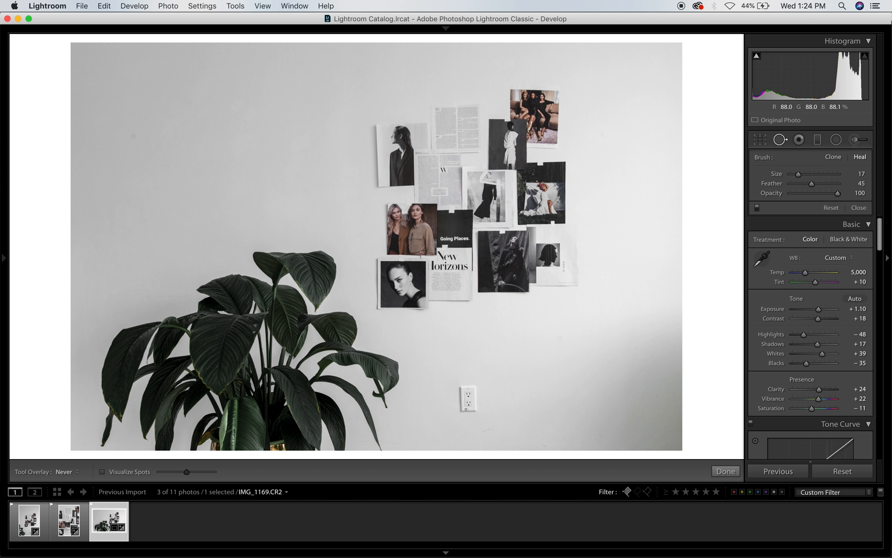
{"action": "left_click", "coordinate": [467, 397]}
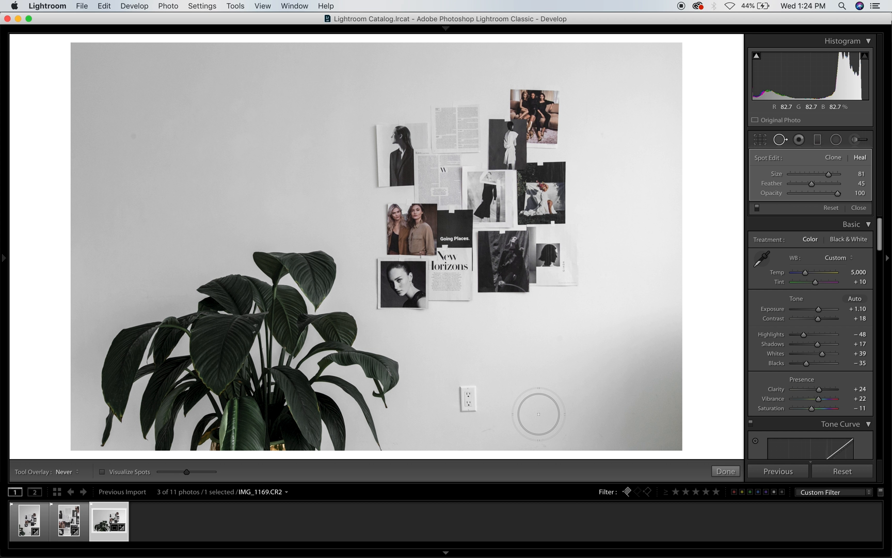
{"action": "left_click", "coordinate": [468, 398]}
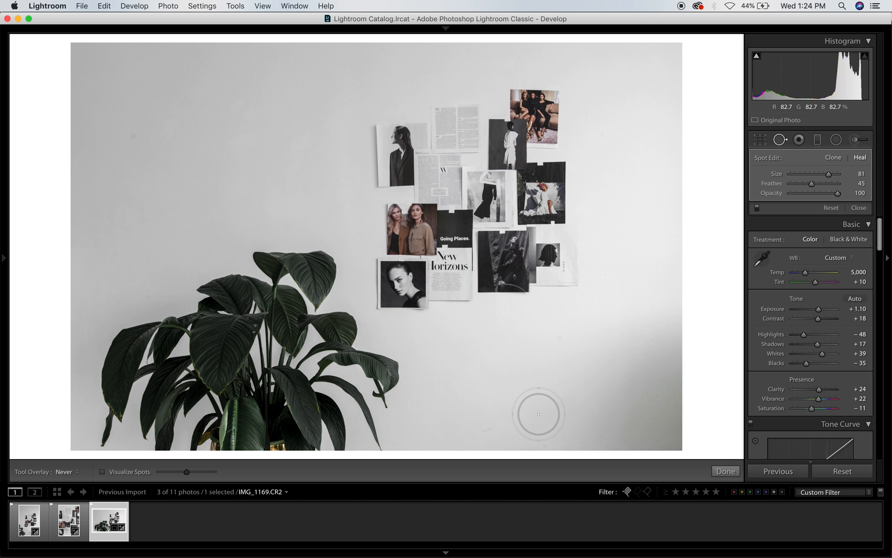
{"action": "mouse_move", "coordinate": [555, 413]}
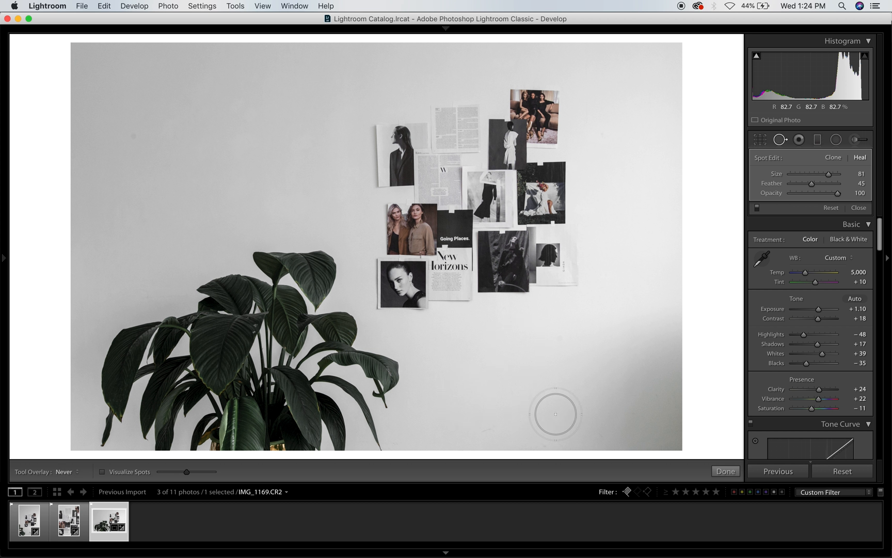
{"action": "left_click", "coordinate": [725, 471]}
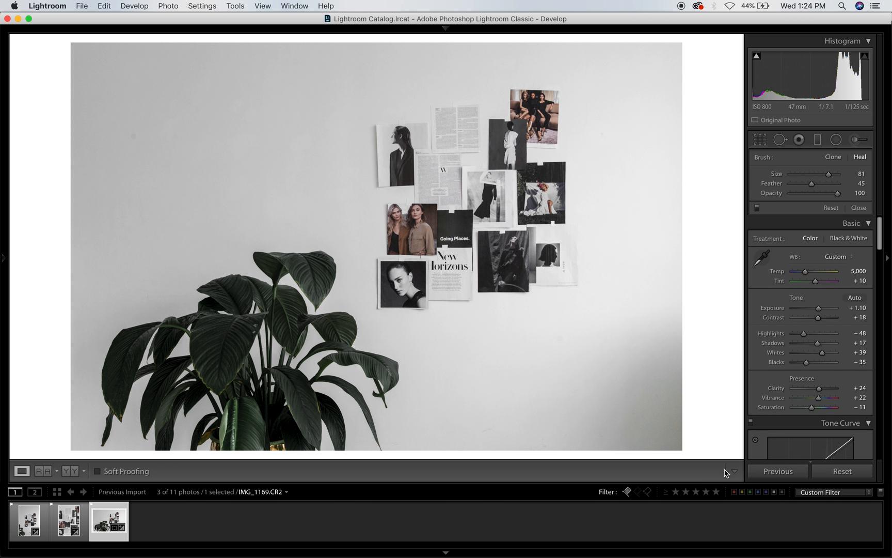
{"action": "left_click", "coordinate": [29, 520]}
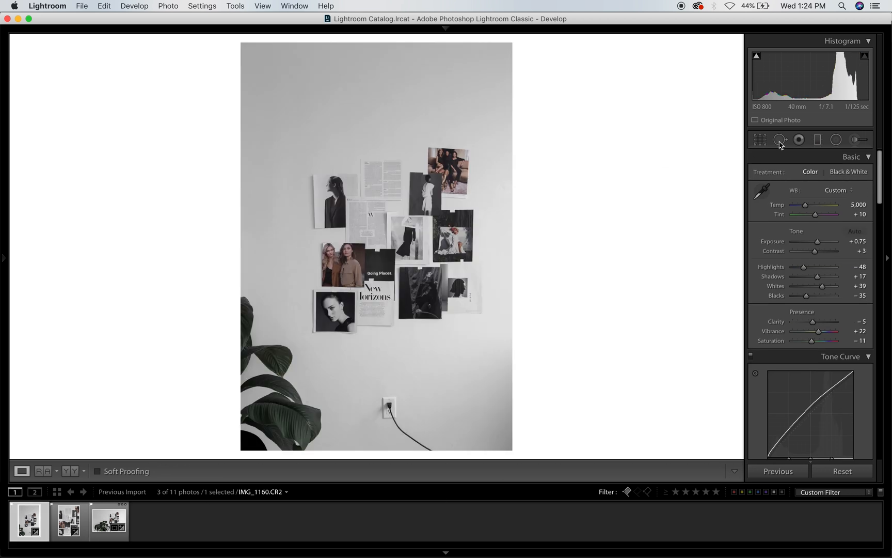
Step: Heal the wall outlet and its cord out of the tall collage photo
{"action": "left_click", "coordinate": [799, 139]}
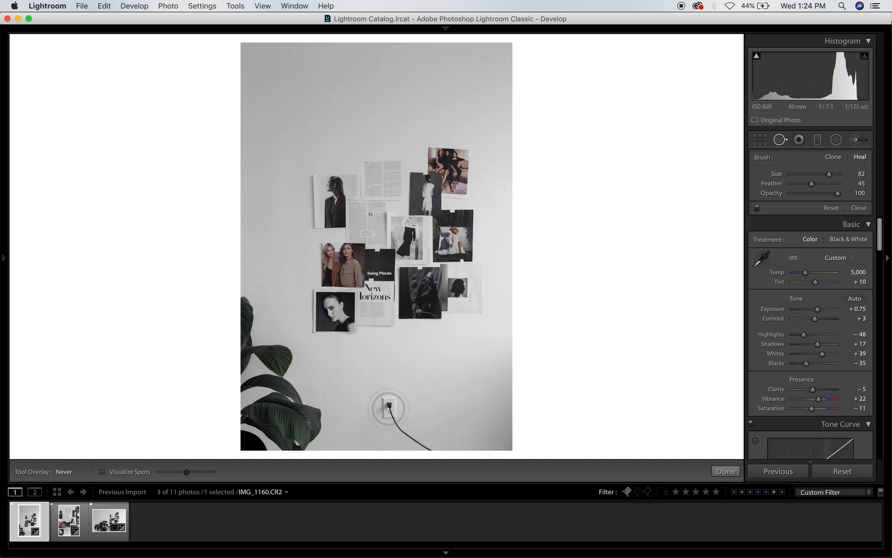
{"action": "left_click", "coordinate": [389, 408]}
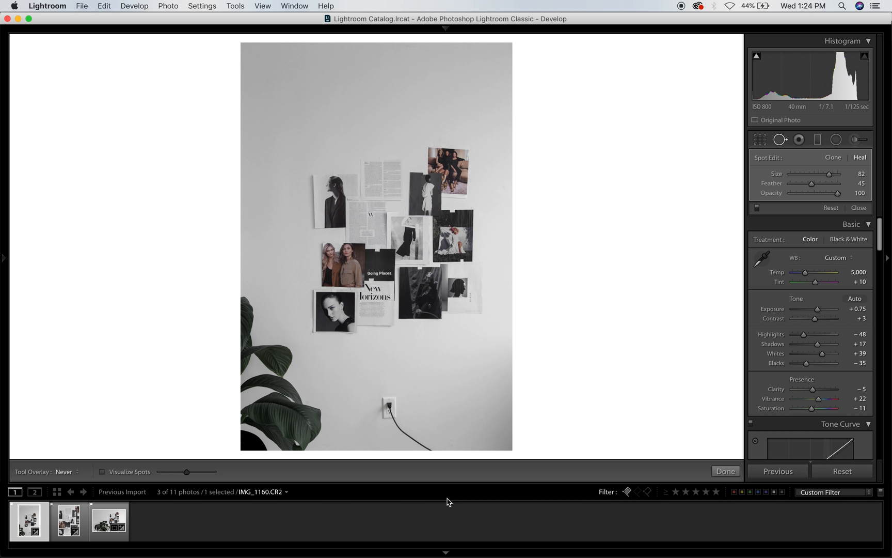
{"action": "left_click", "coordinate": [389, 409]}
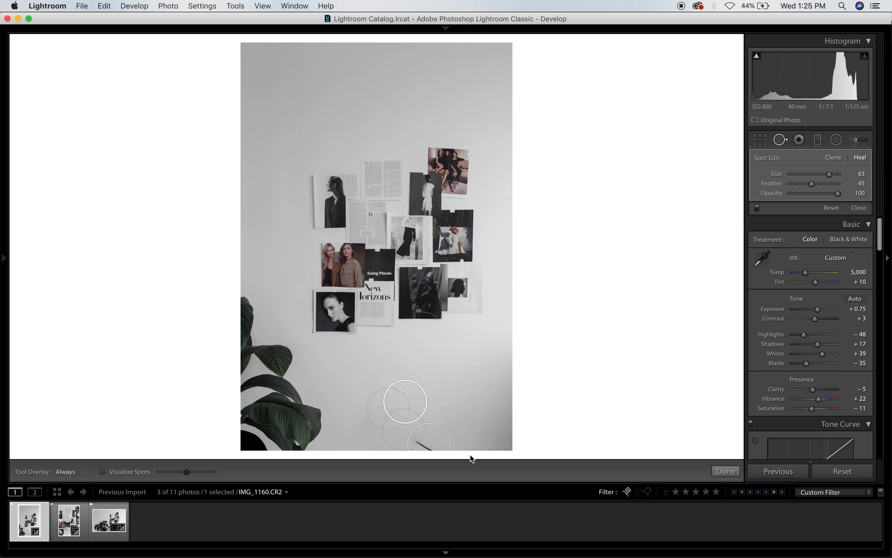
{"action": "mouse_move", "coordinate": [504, 454]}
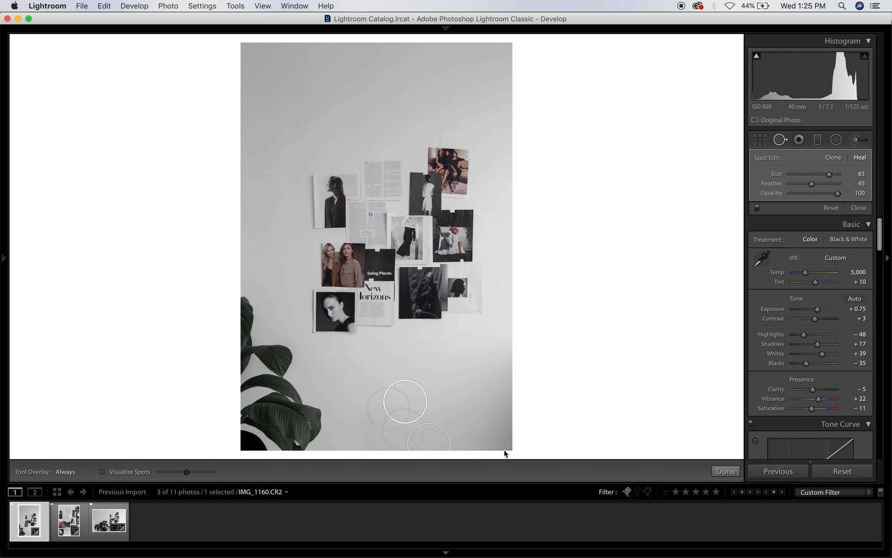
{"action": "left_click", "coordinate": [725, 471]}
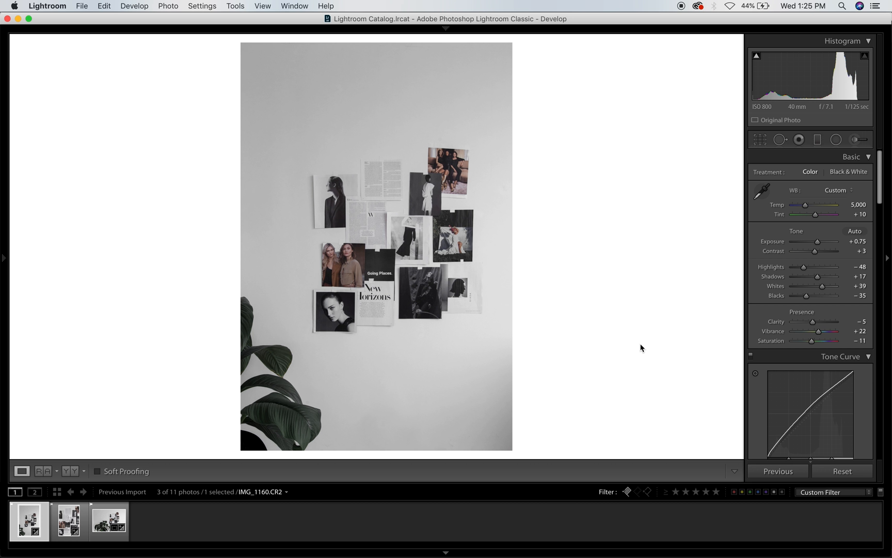
{"action": "mouse_move", "coordinate": [602, 290]}
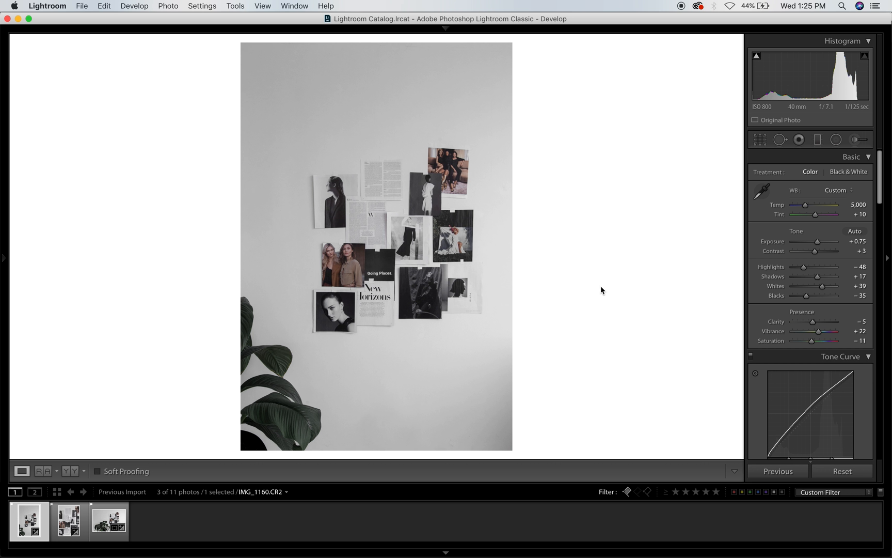
{"action": "mouse_move", "coordinate": [468, 419]}
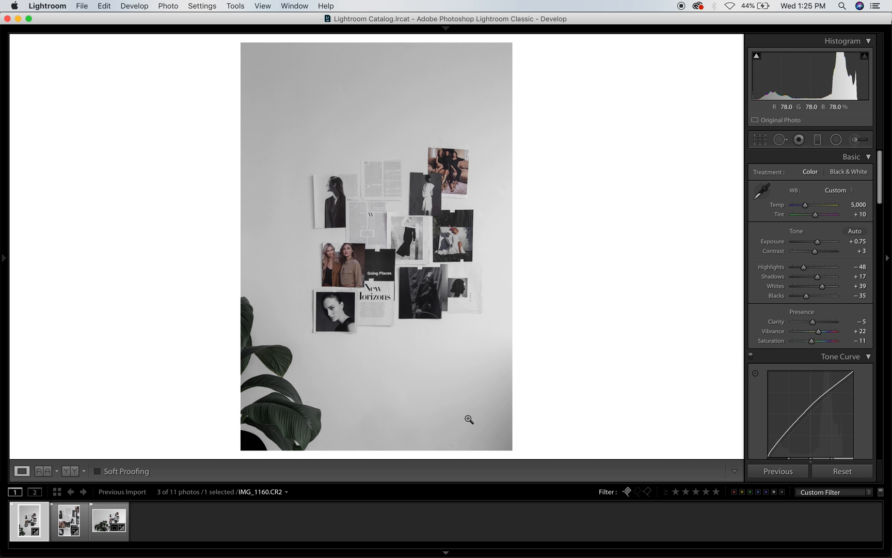
{"action": "mouse_move", "coordinate": [452, 364]}
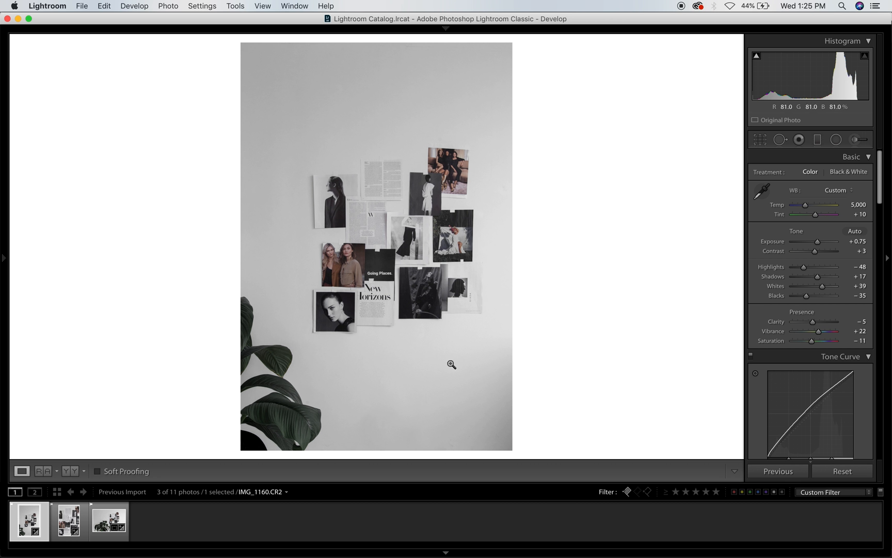
{"action": "mouse_move", "coordinate": [607, 271]}
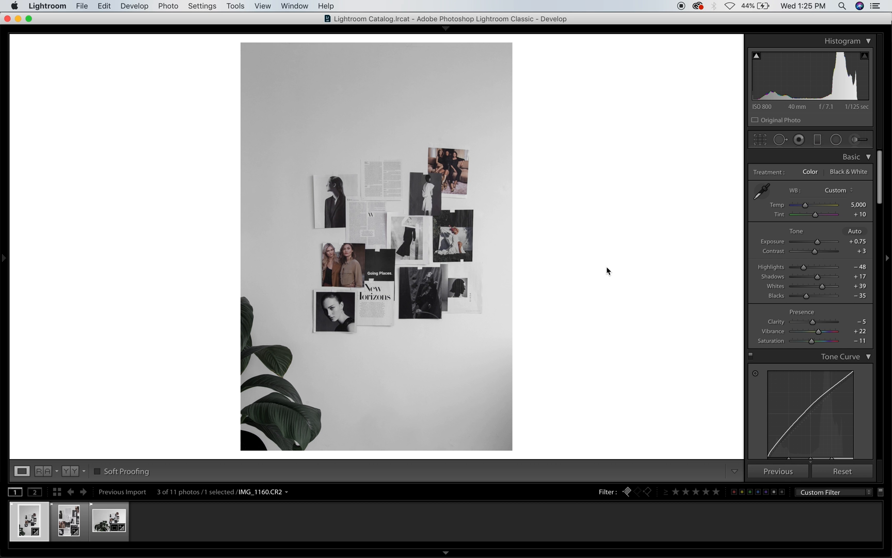
{"action": "mouse_move", "coordinate": [818, 326]}
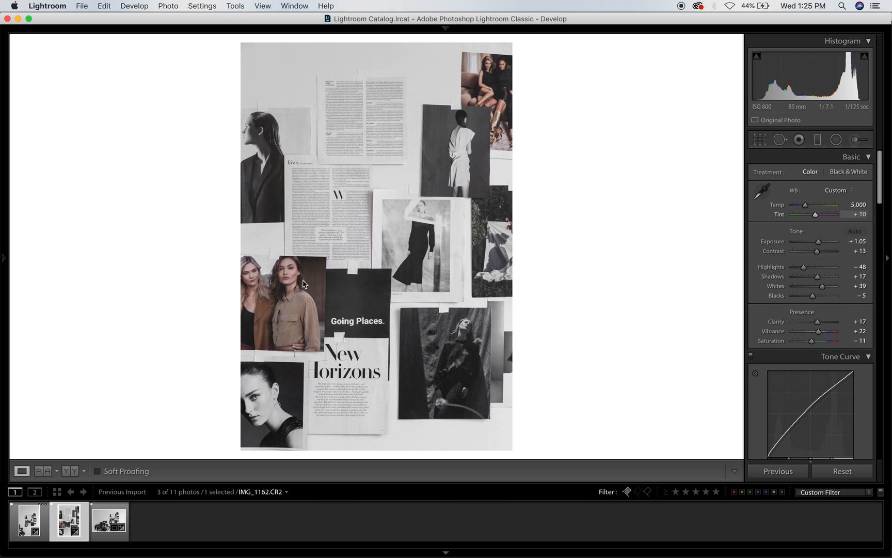
{"action": "mouse_move", "coordinate": [408, 327]}
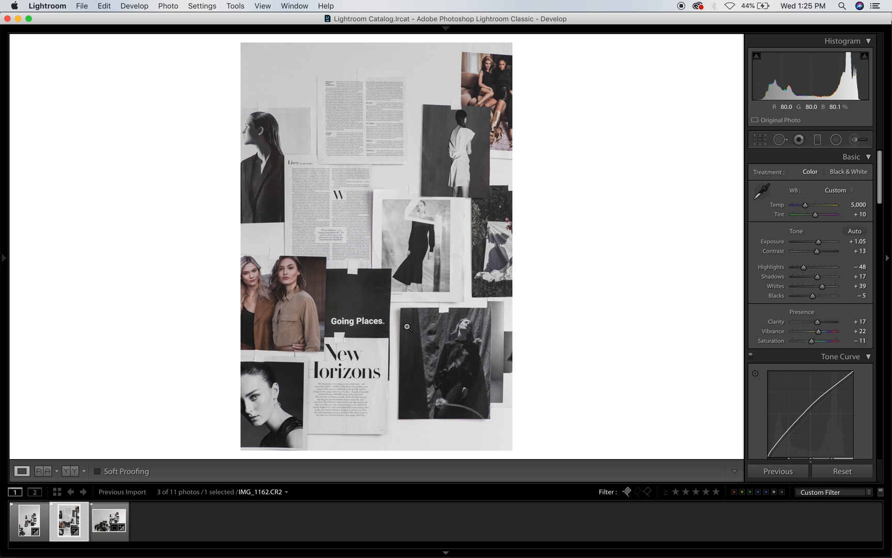
{"action": "mouse_move", "coordinate": [292, 286]}
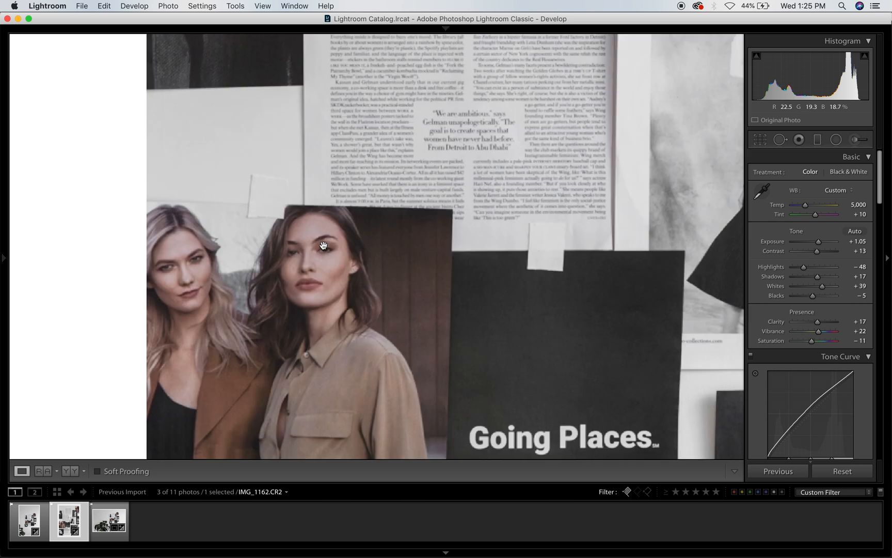
{"action": "mouse_move", "coordinate": [350, 324]}
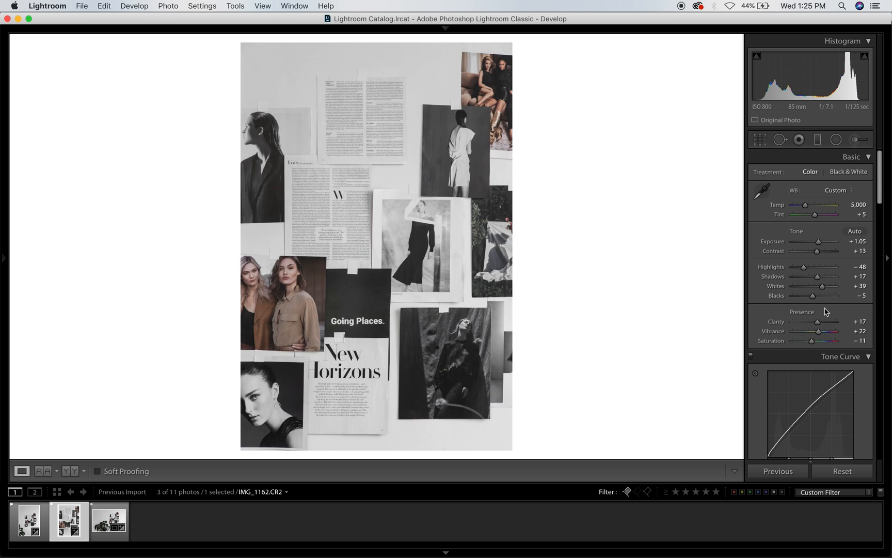
{"action": "mouse_move", "coordinate": [819, 241]}
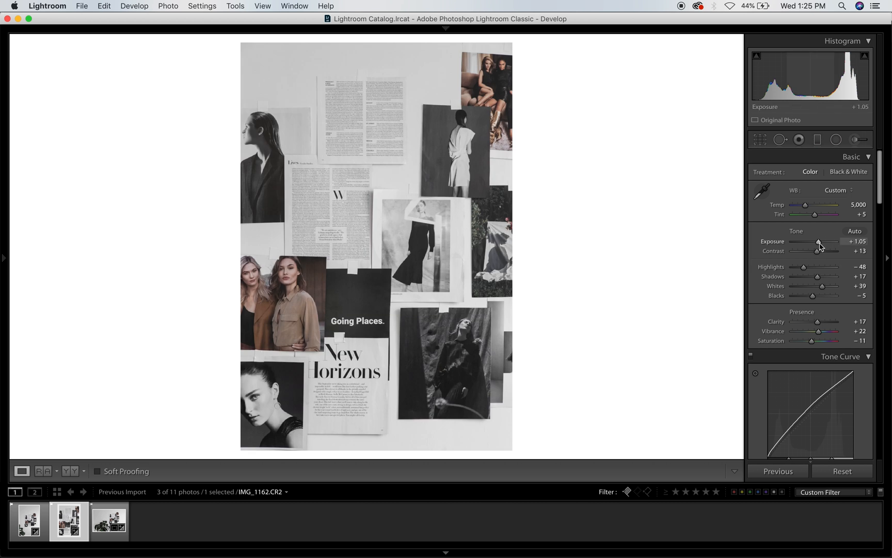
{"action": "mouse_move", "coordinate": [801, 259]}
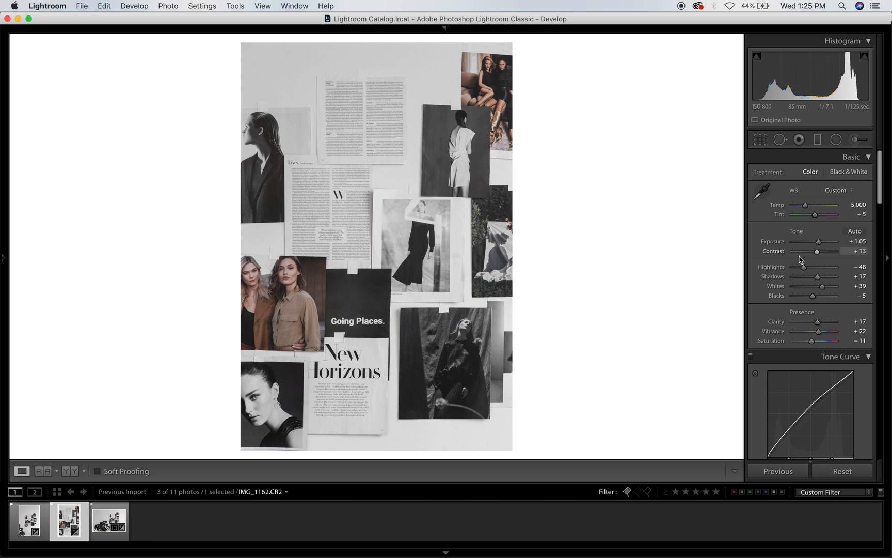
{"action": "mouse_move", "coordinate": [819, 241]}
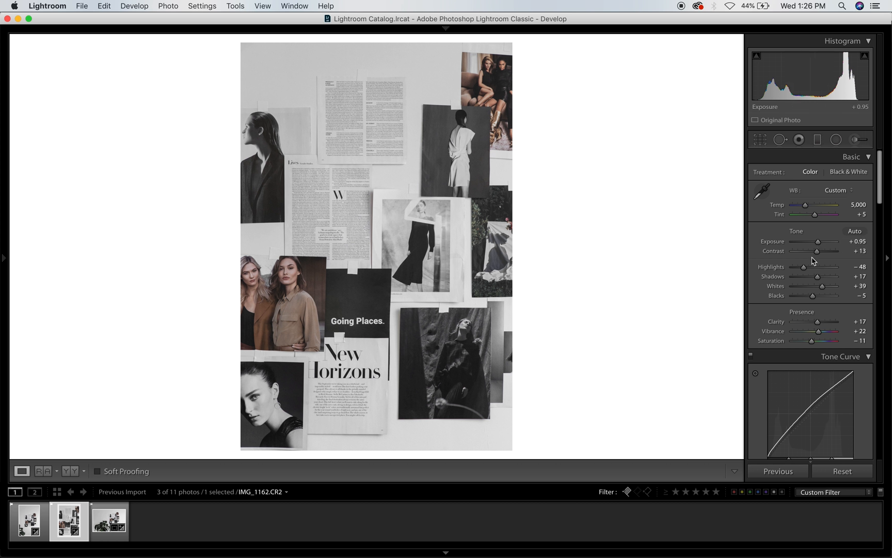
{"action": "mouse_move", "coordinate": [815, 223]}
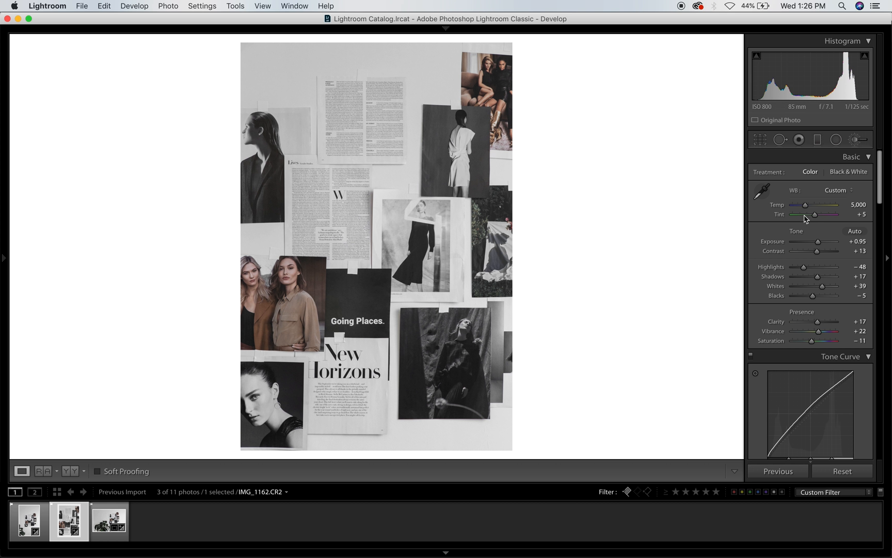
{"action": "mouse_move", "coordinate": [815, 217]}
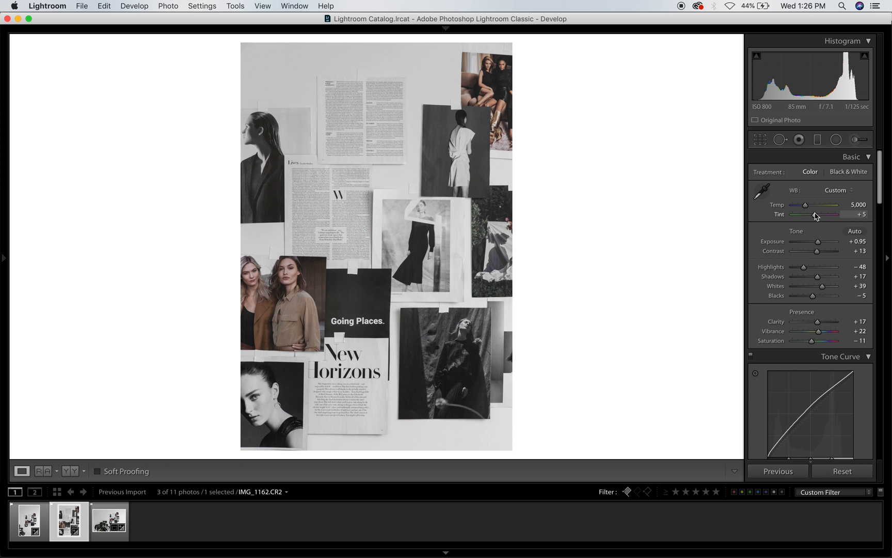
{"action": "mouse_move", "coordinate": [818, 242]}
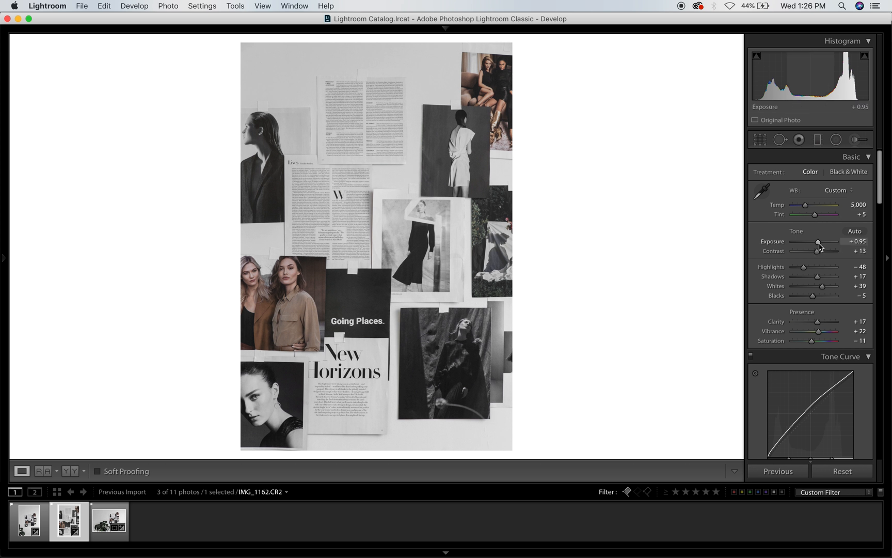
{"action": "mouse_move", "coordinate": [810, 219]}
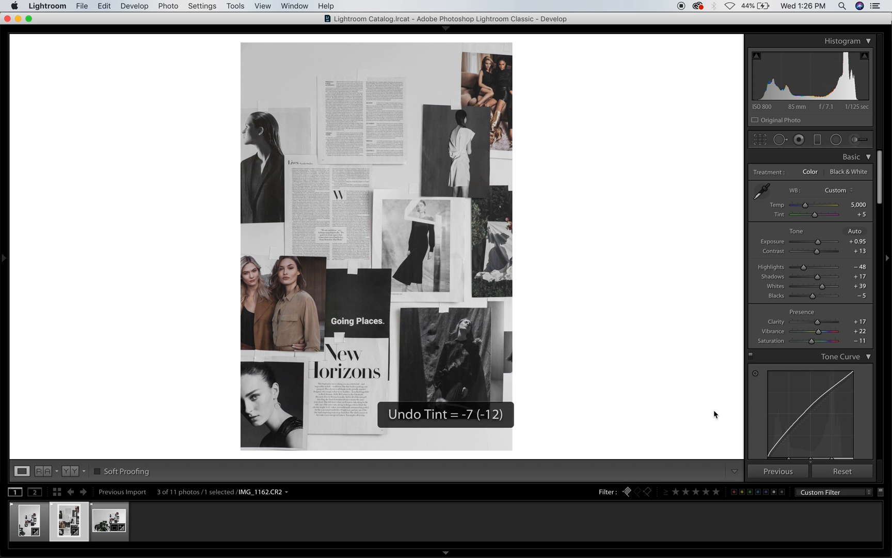
Step: Bring the wide plant photo into Develop and raise its exposure to +1.40
{"action": "scroll", "scroll_direction": "down", "scroll_amount": 3}
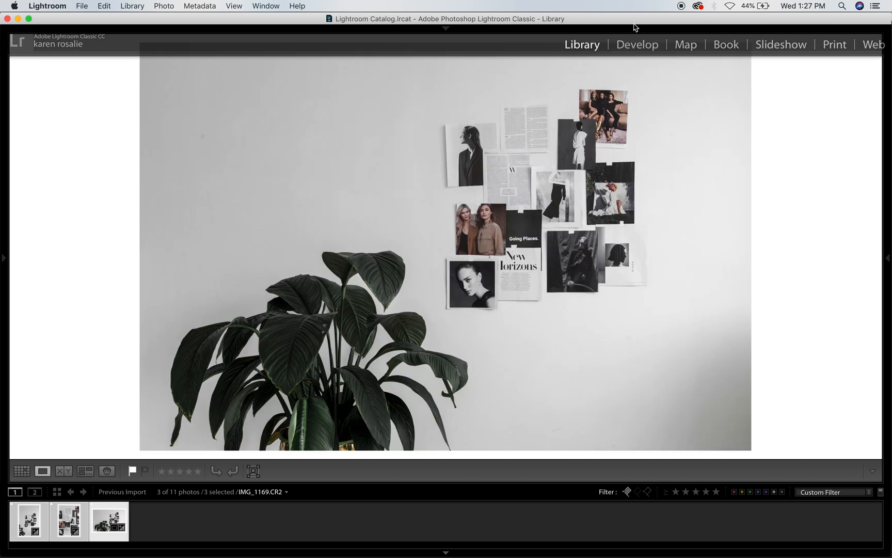
{"action": "left_click", "coordinate": [637, 44]}
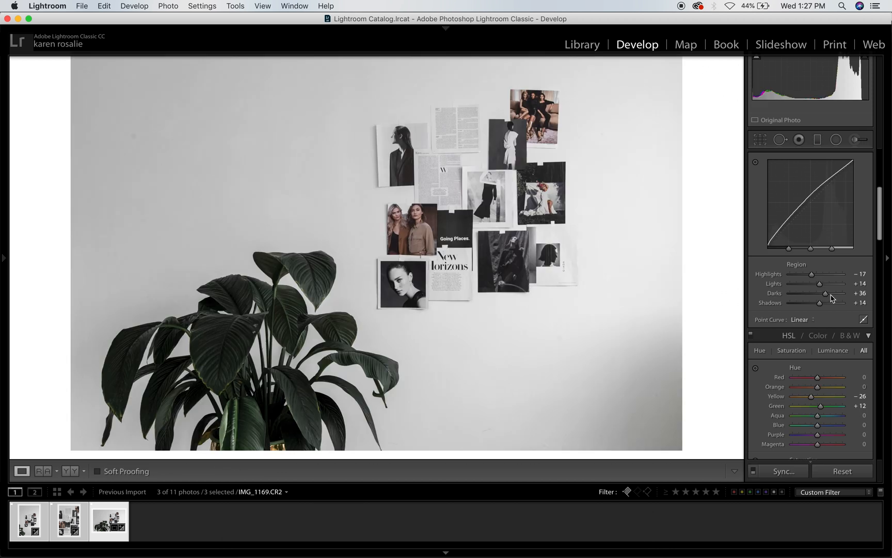
{"action": "mouse_move", "coordinate": [836, 257]}
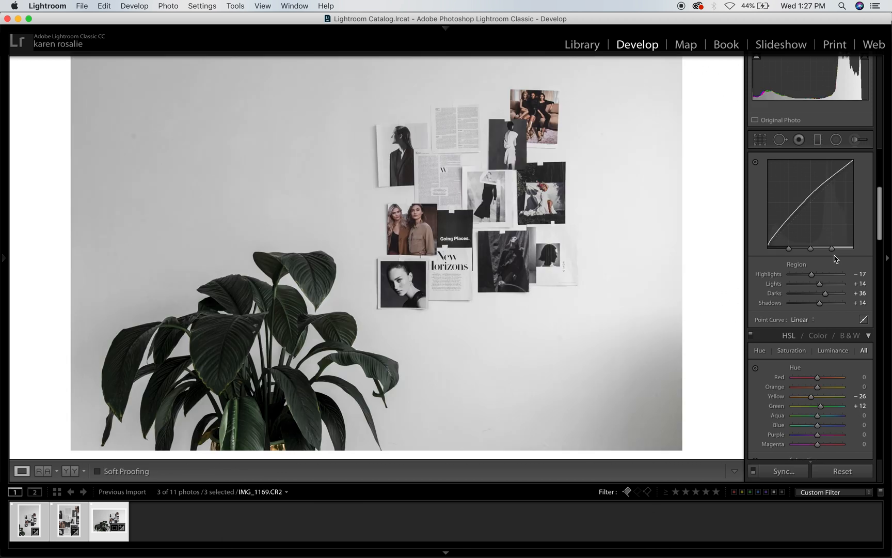
{"action": "scroll", "scroll_direction": "up", "scroll_amount": 3}
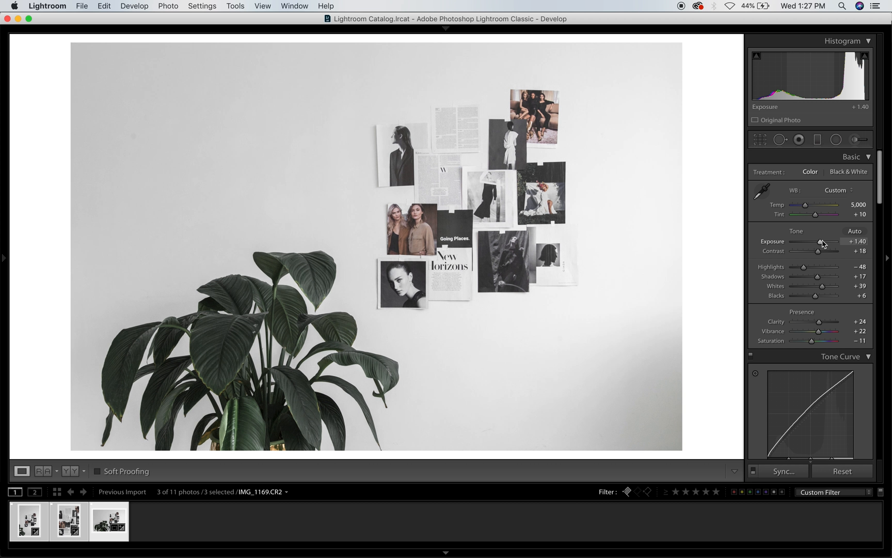
{"action": "mouse_move", "coordinate": [855, 138]}
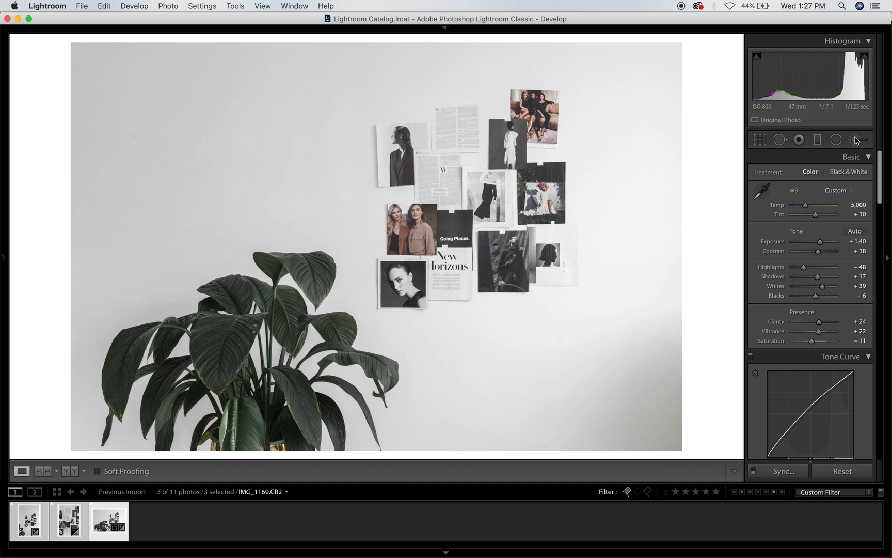
Step: Brush an Exposure +1.52 adjustment over the lower-right wall of the plant photo
{"action": "left_click", "coordinate": [855, 139]}
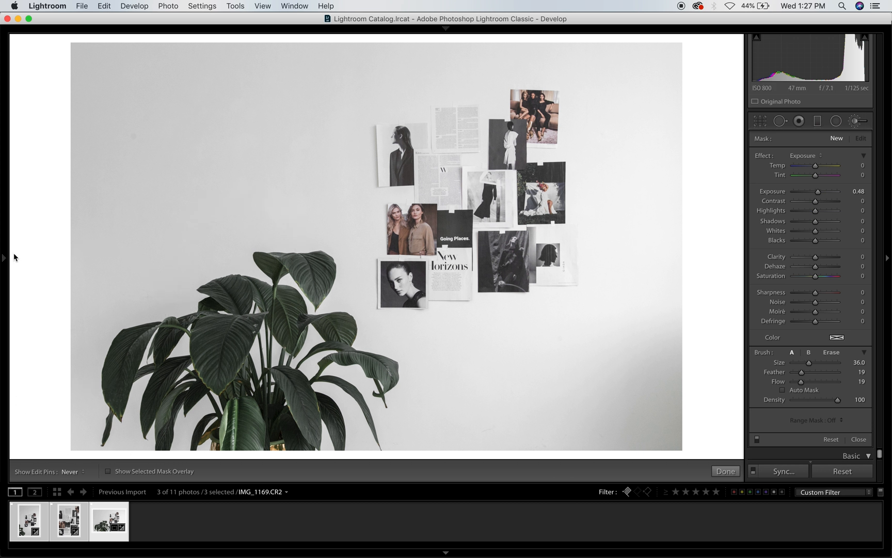
{"action": "left_click", "coordinate": [5, 258]}
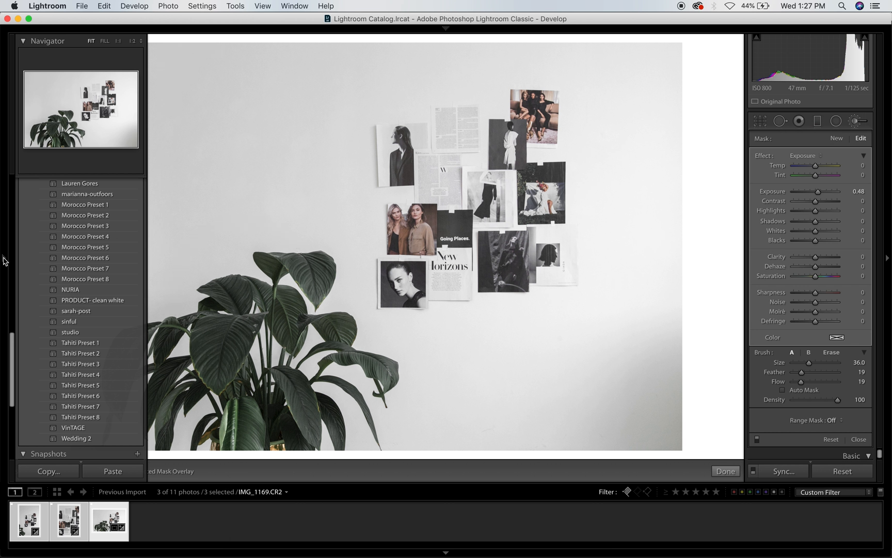
{"action": "mouse_move", "coordinate": [367, 238]}
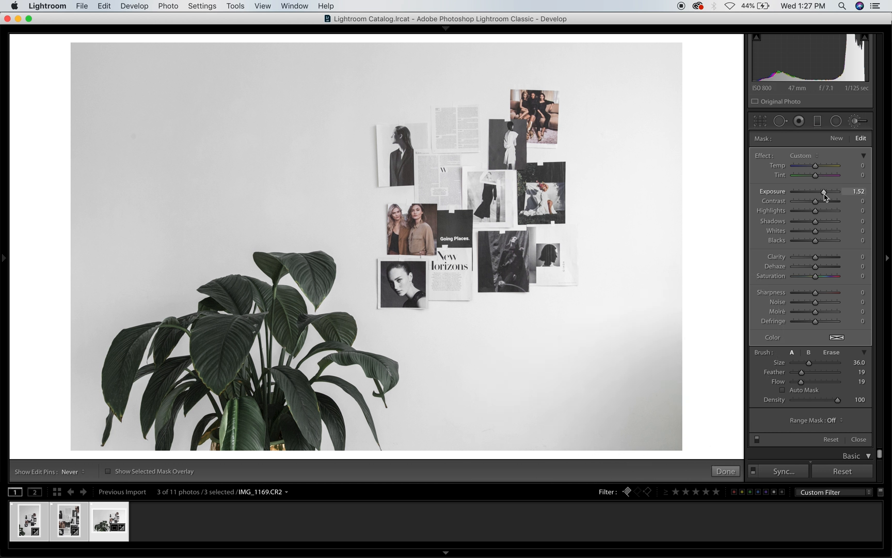
{"action": "mouse_move", "coordinate": [658, 414]}
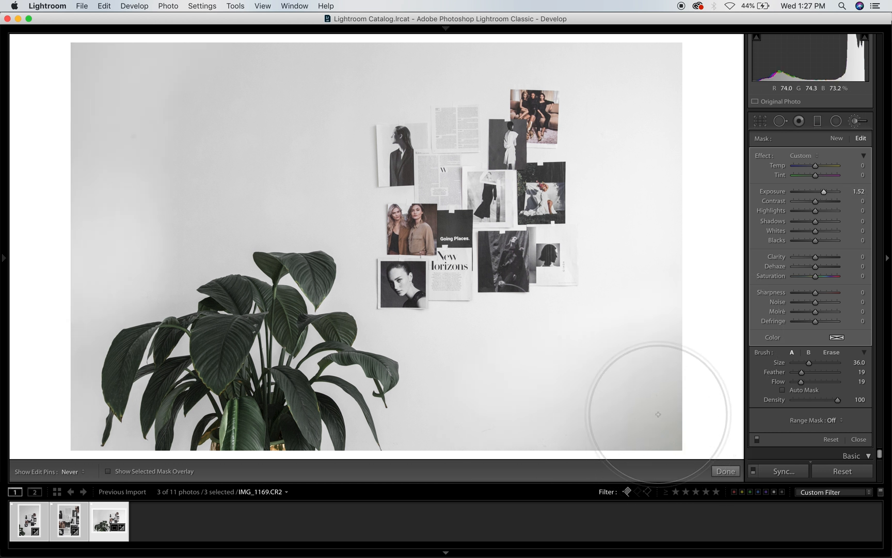
{"action": "left_click", "coordinate": [82, 6]}
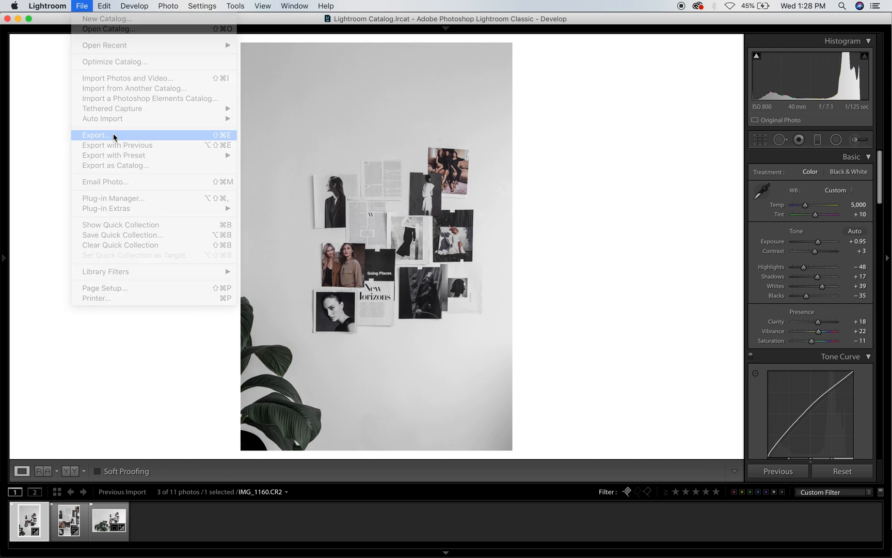
Step: Open the Export dialog for the tall collage-wall photo
{"action": "left_click", "coordinate": [96, 135]}
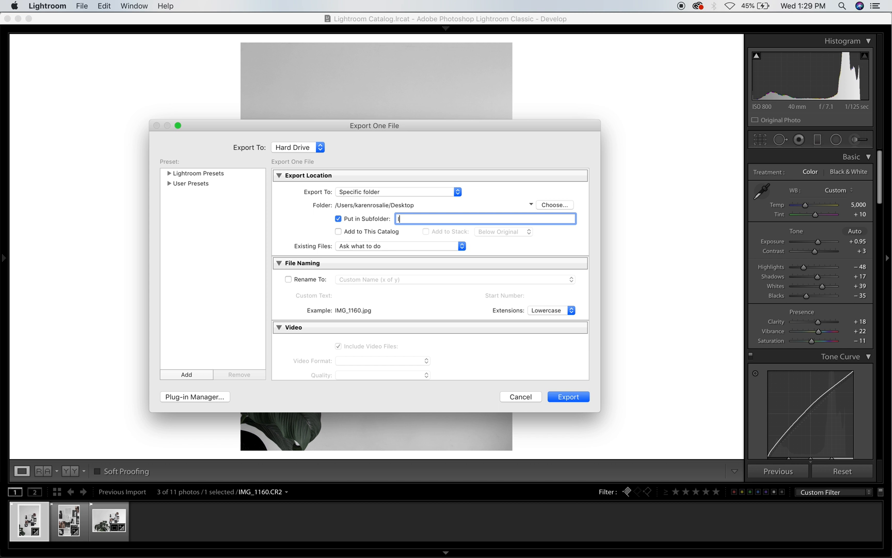
Step: Name the Desktop export subfolder 'IG-moodboard'
{"action": "type", "text": "IG-"}
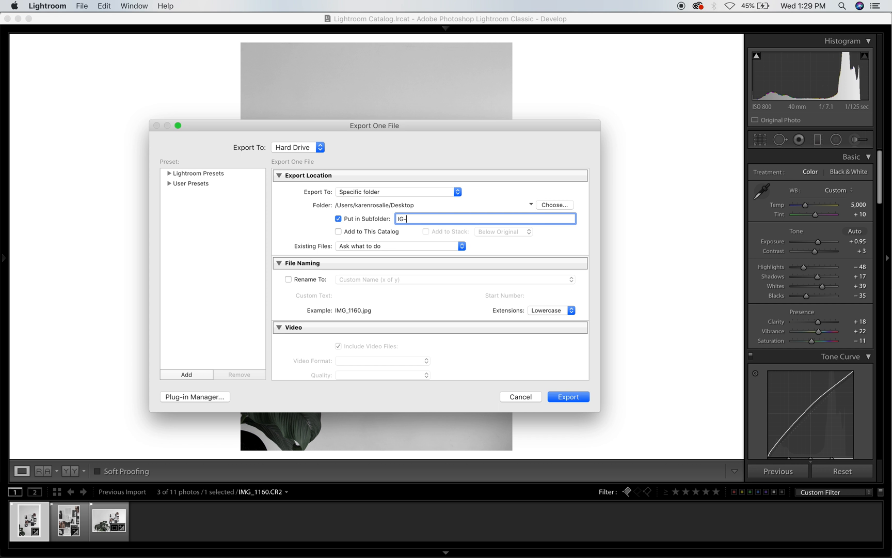
{"action": "type", "text": "moo"}
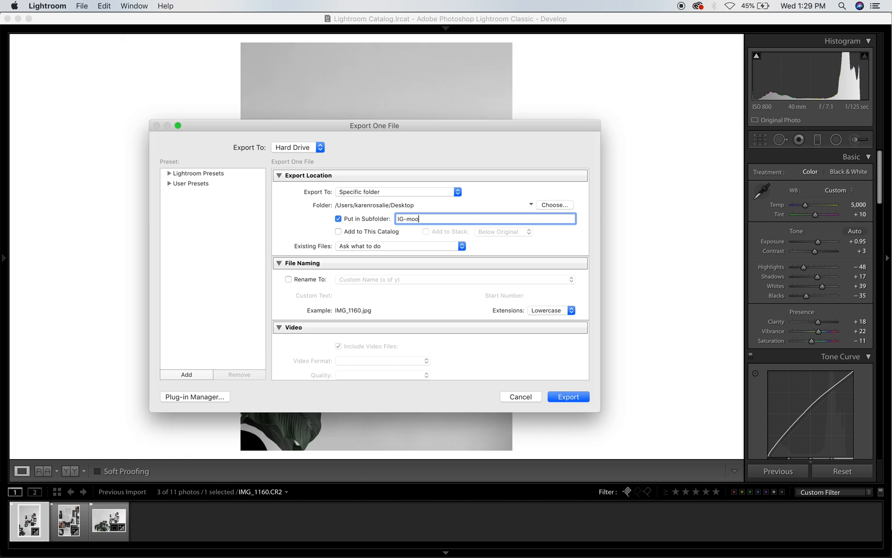
{"action": "type", "text": "dboar"}
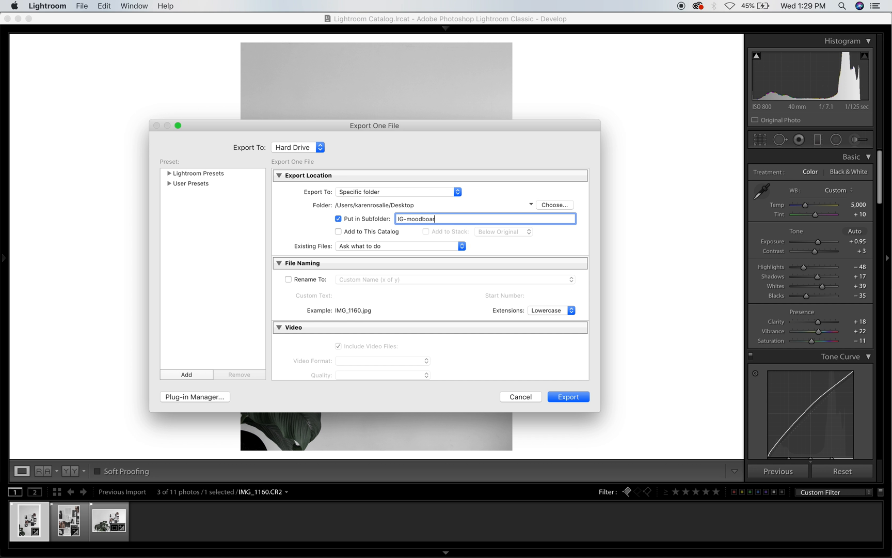
{"action": "type", "text": "d"}
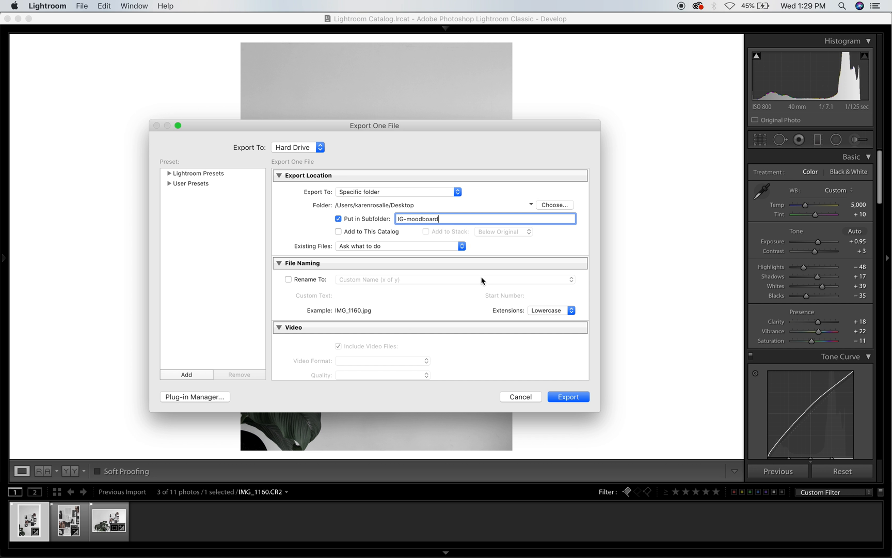
Step: Export as a quality-100 sRGB JPEG, 8.5 in short edge at 300 ppi
{"action": "scroll", "scroll_direction": "down", "scroll_amount": 3}
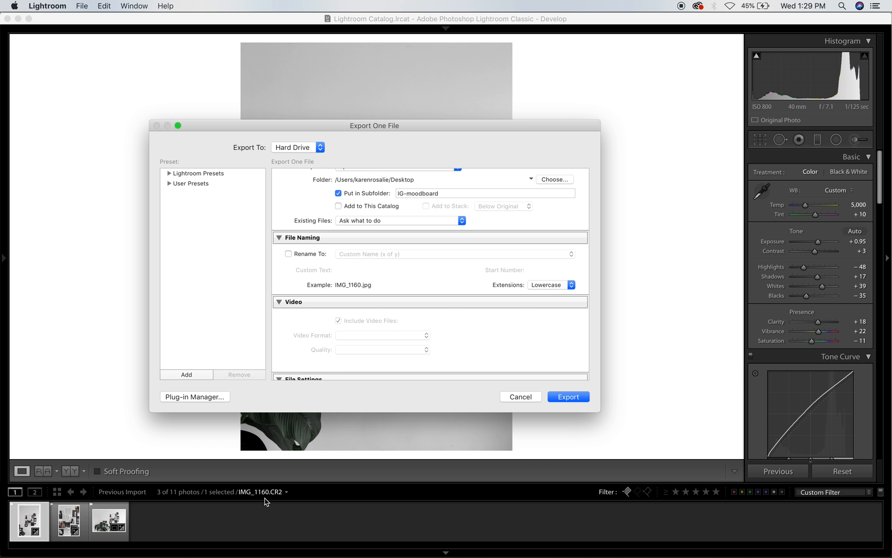
{"action": "mouse_move", "coordinate": [365, 427]}
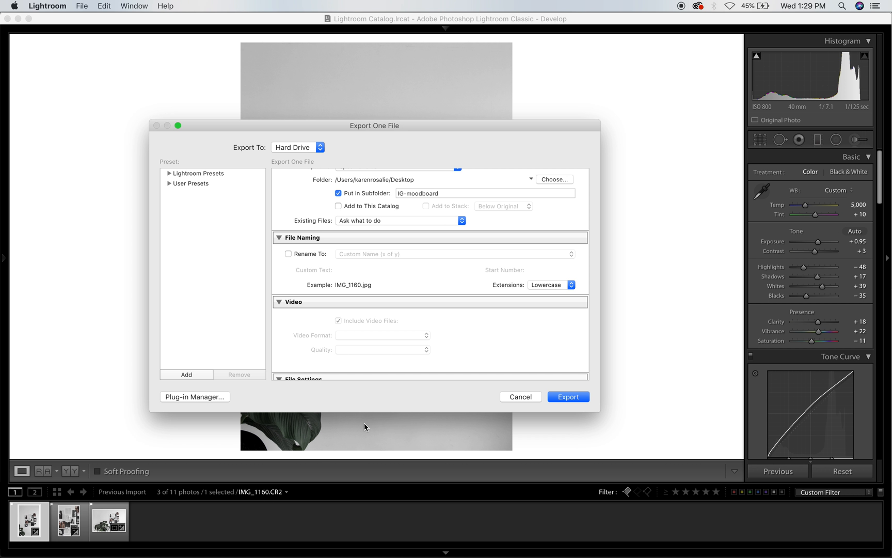
{"action": "scroll", "scroll_direction": "down", "scroll_amount": 3}
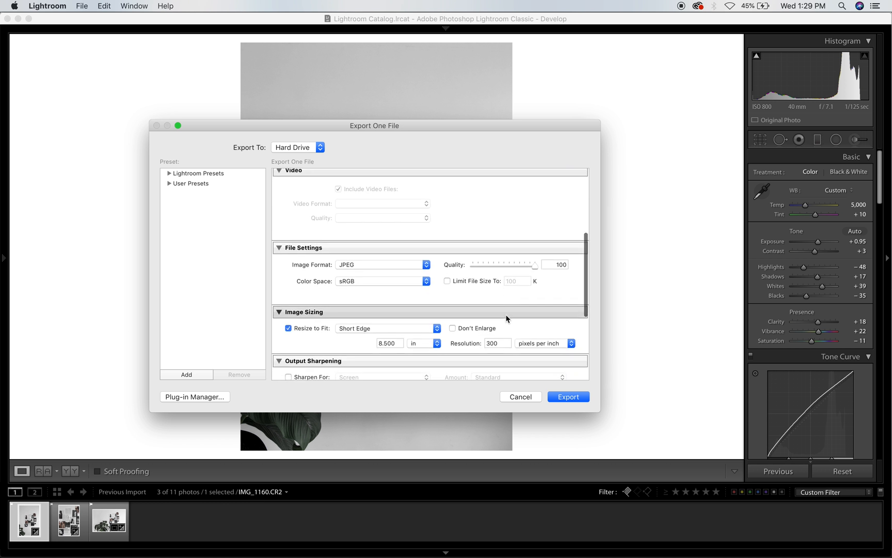
{"action": "scroll", "scroll_direction": "down", "scroll_amount": 3}
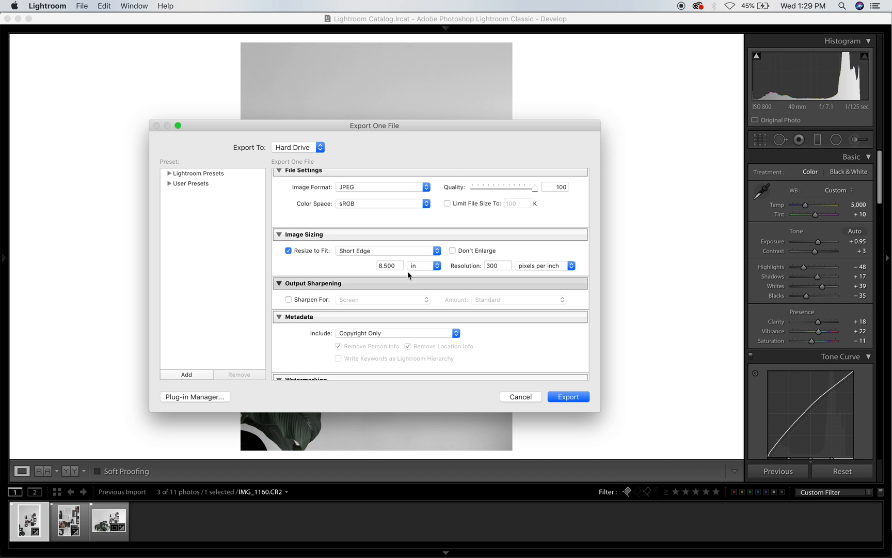
{"action": "mouse_move", "coordinate": [516, 259]}
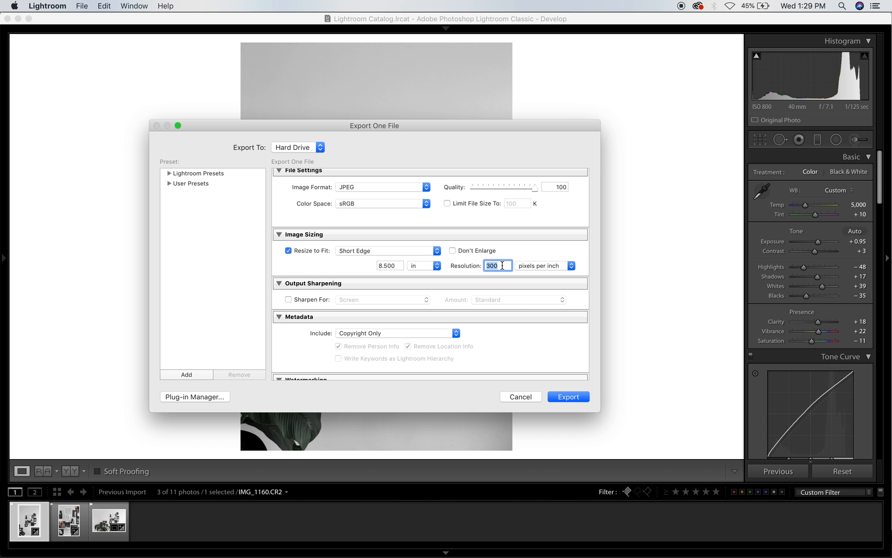
{"action": "mouse_move", "coordinate": [368, 254]}
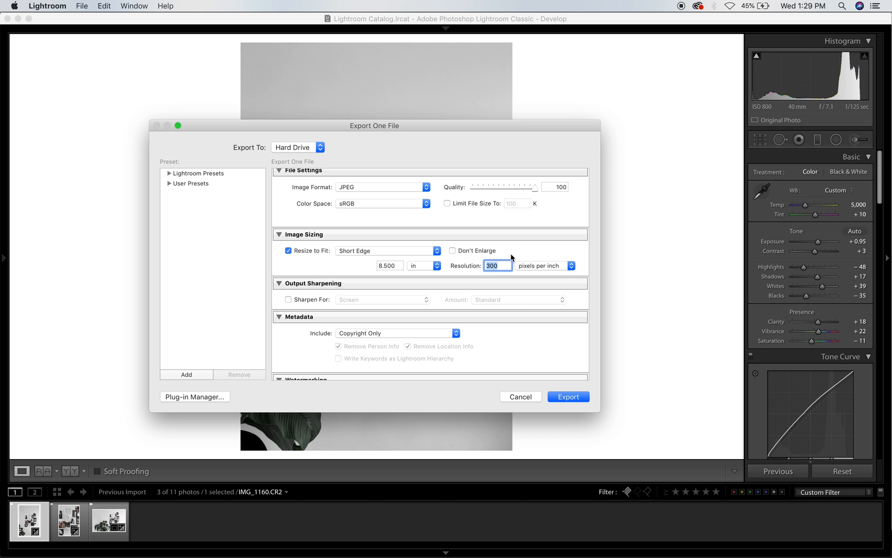
{"action": "left_click", "coordinate": [497, 266]}
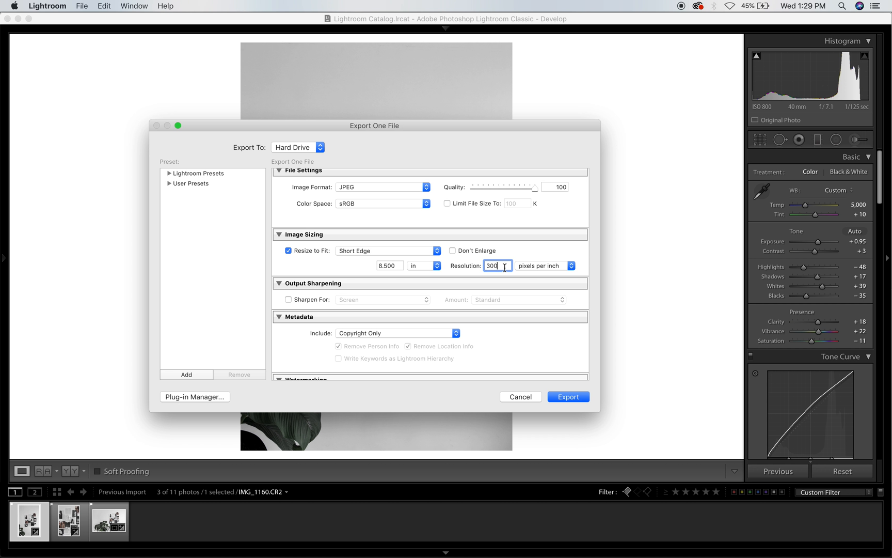
{"action": "left_click", "coordinate": [567, 396]}
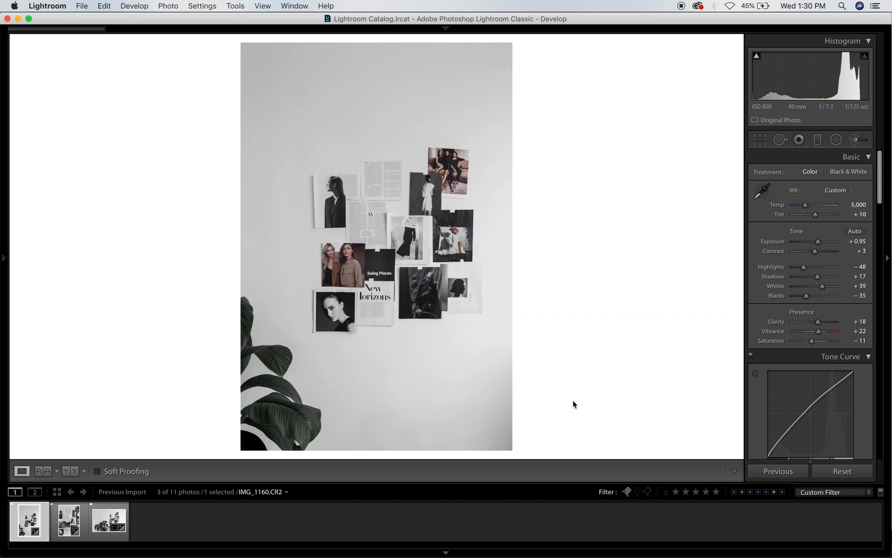